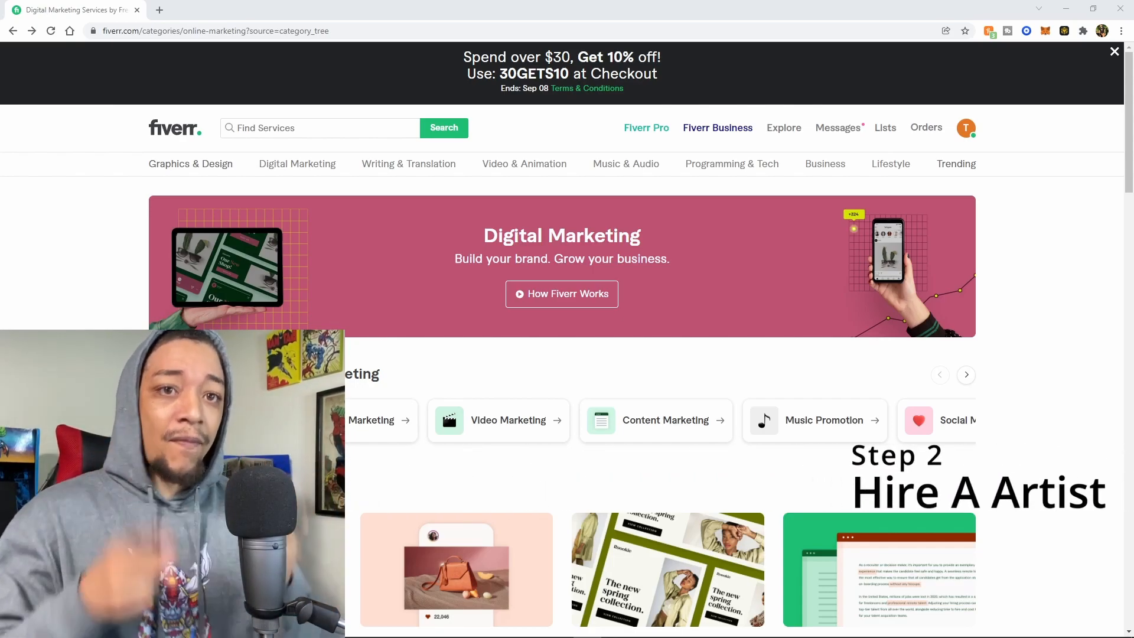
Step: Search Fiverr services for 'nft collection'
left_click(318, 127)
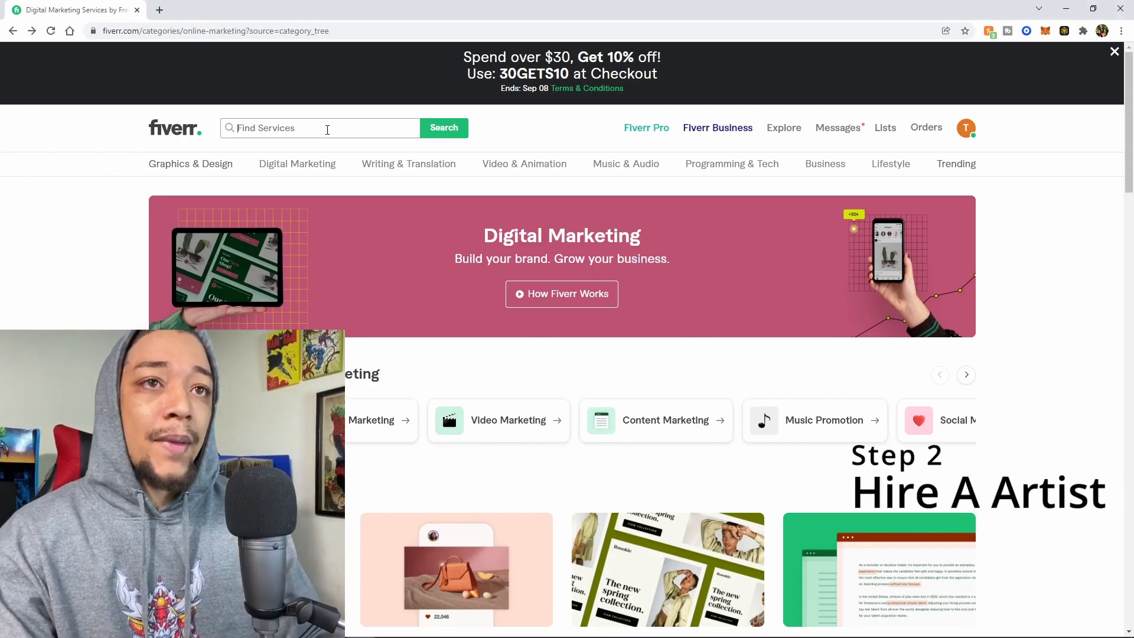
type("nft c")
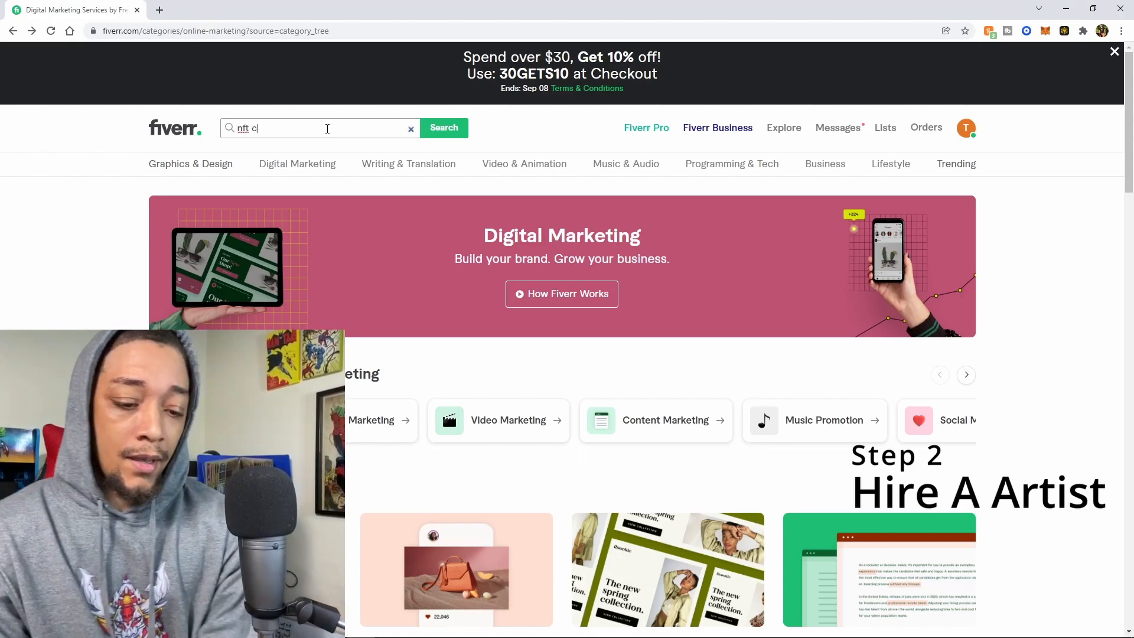
type("ollex")
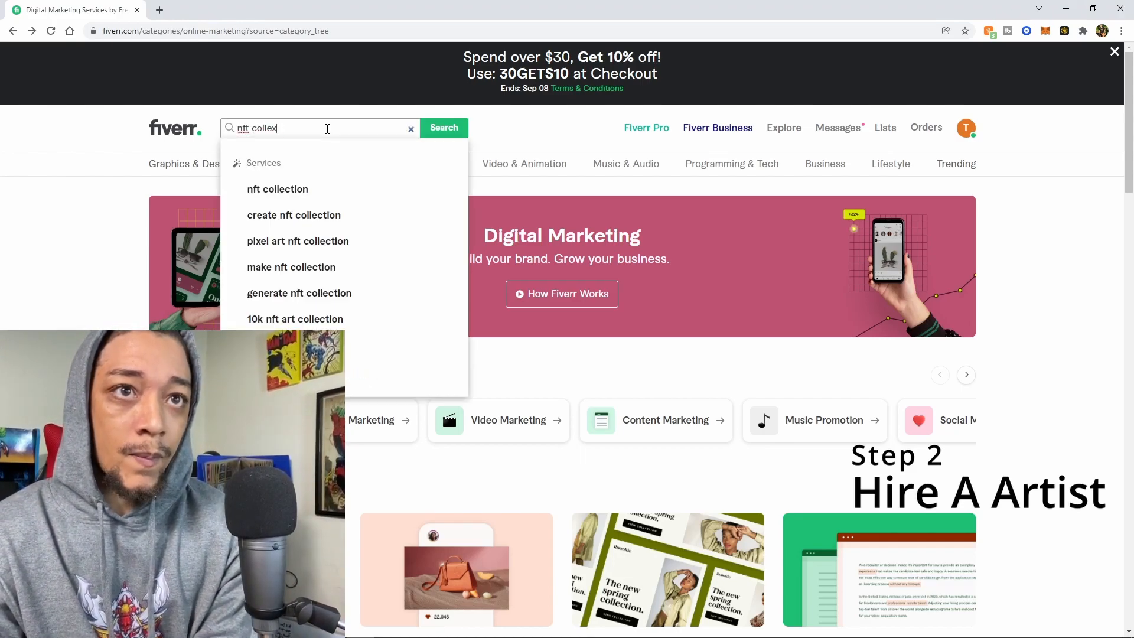
type("tion")
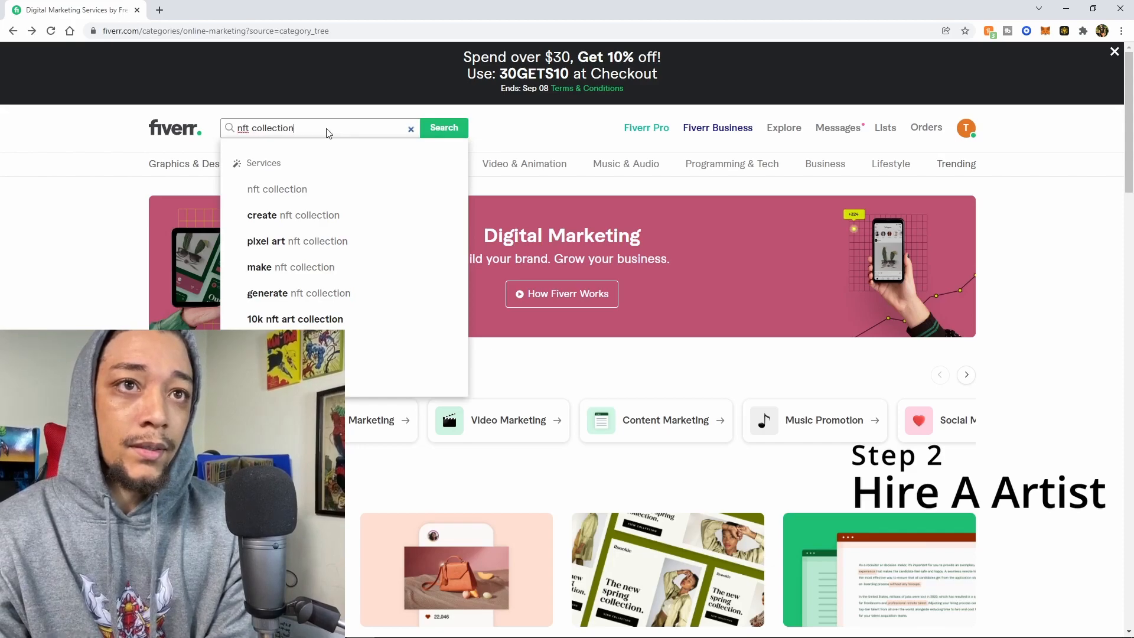
left_click(444, 127)
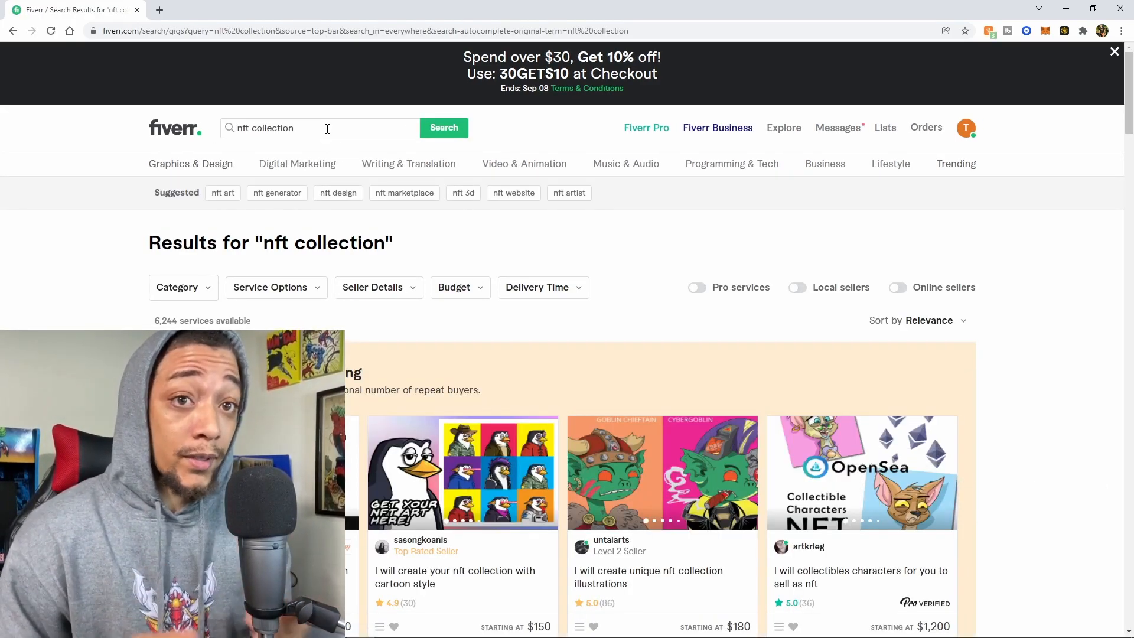
mouse_move(1076, 51)
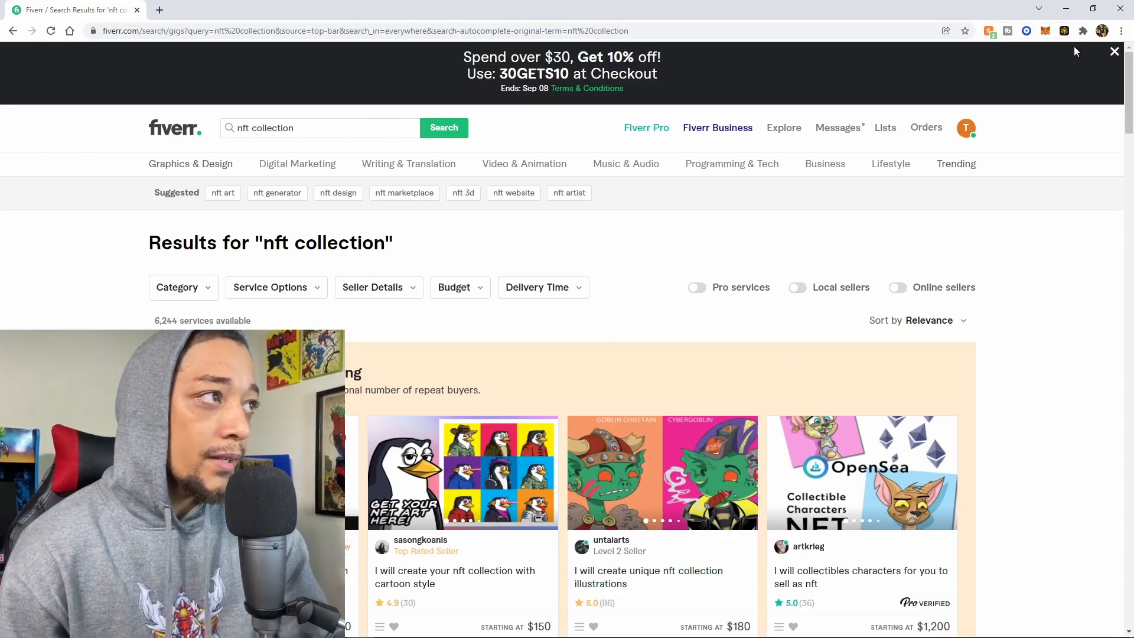
Step: Browse the nft collection results and open artkrieg's collectible characters gig
scroll("down", 3)
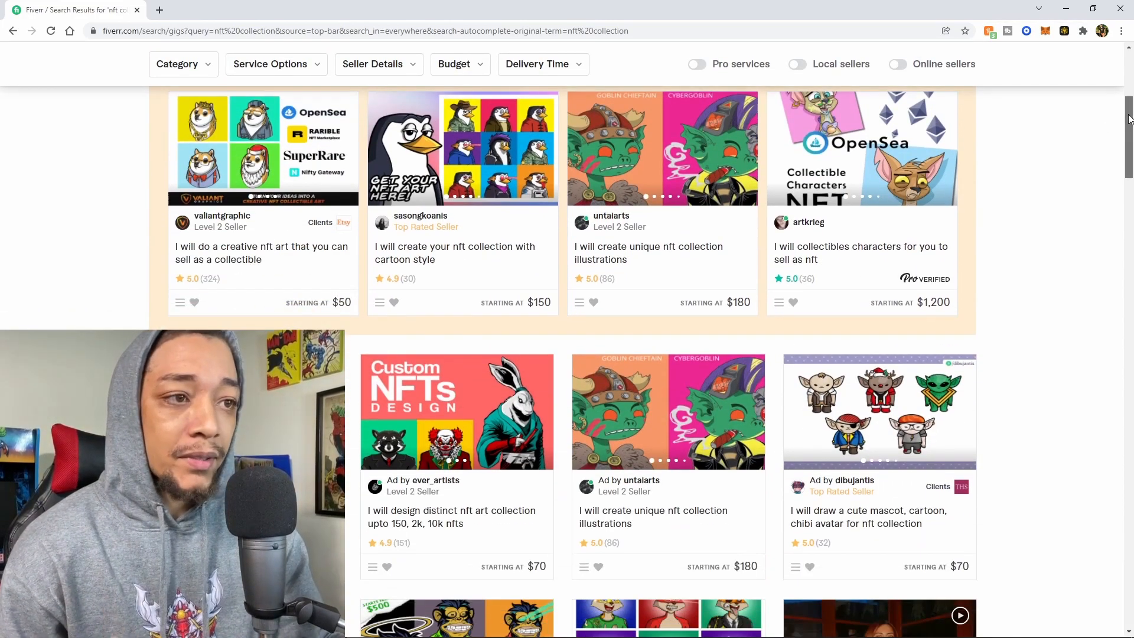
scroll("down", 3)
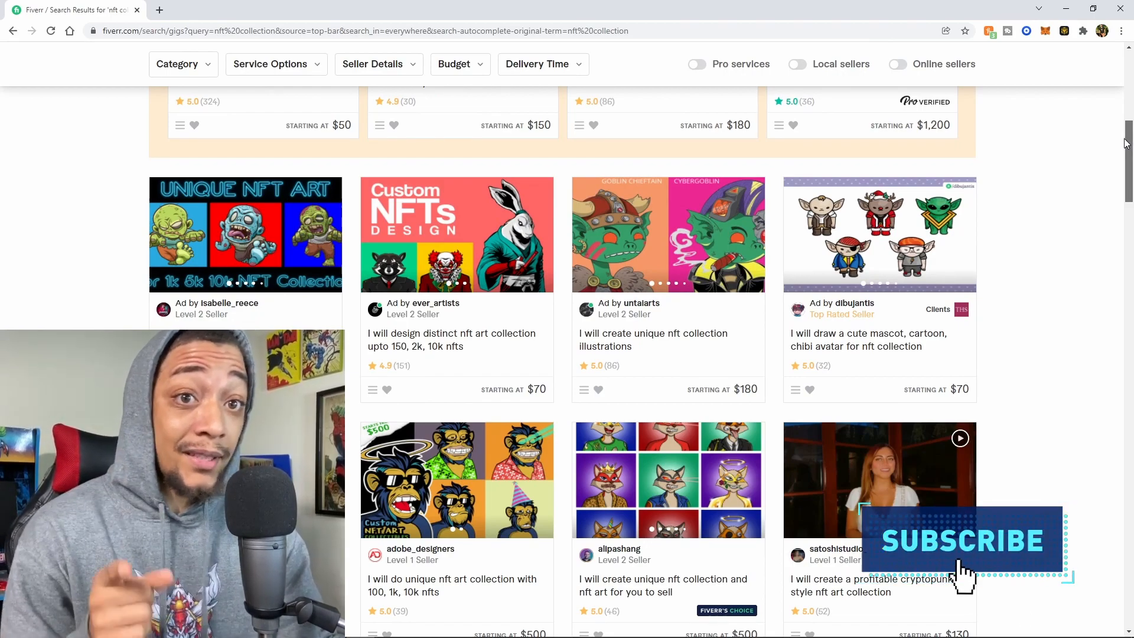
scroll("down", 3)
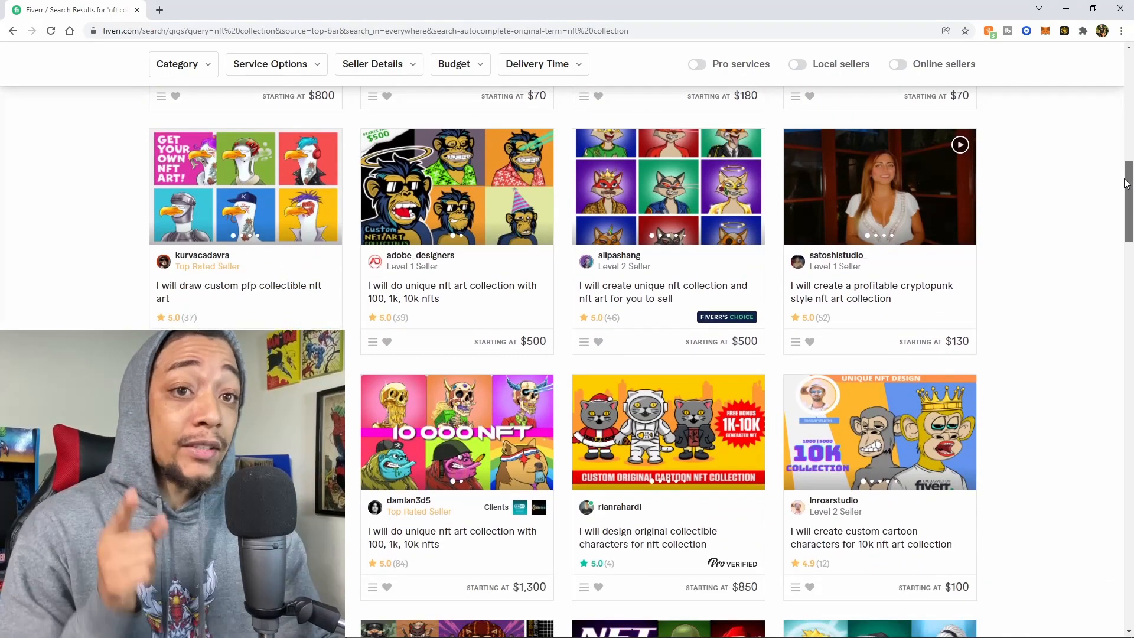
scroll("down", 3)
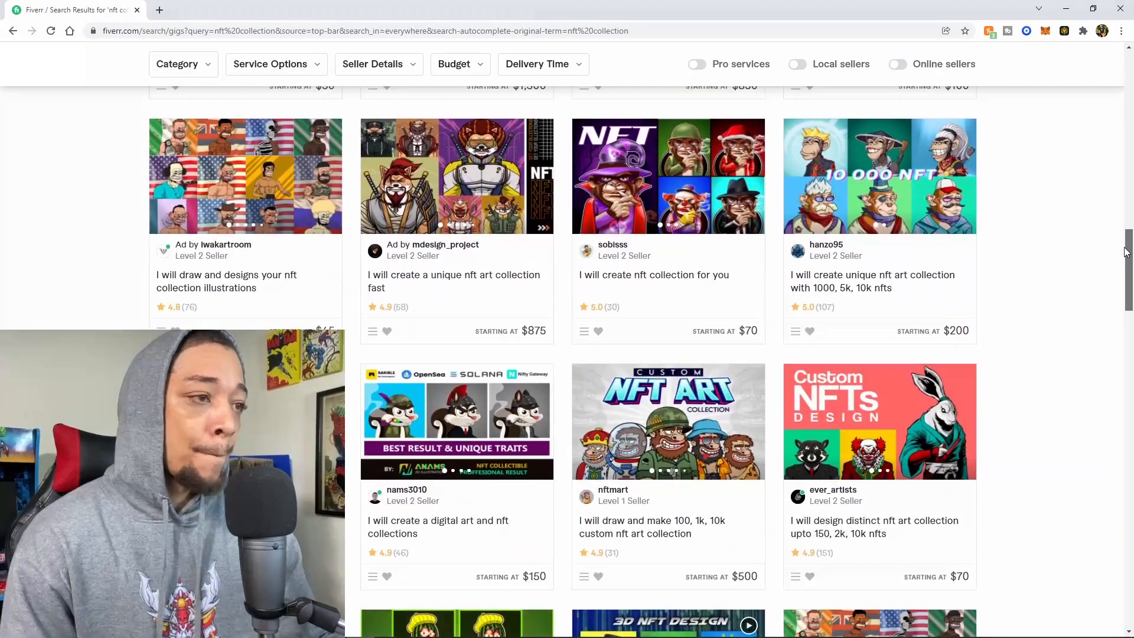
scroll("down", 3)
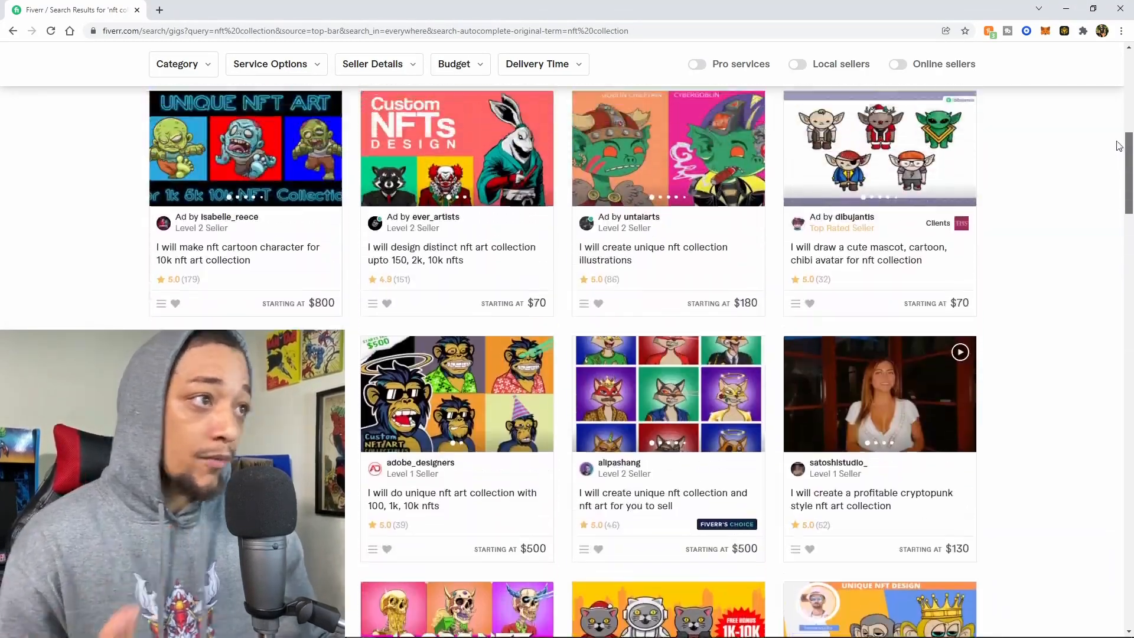
scroll("up", 3)
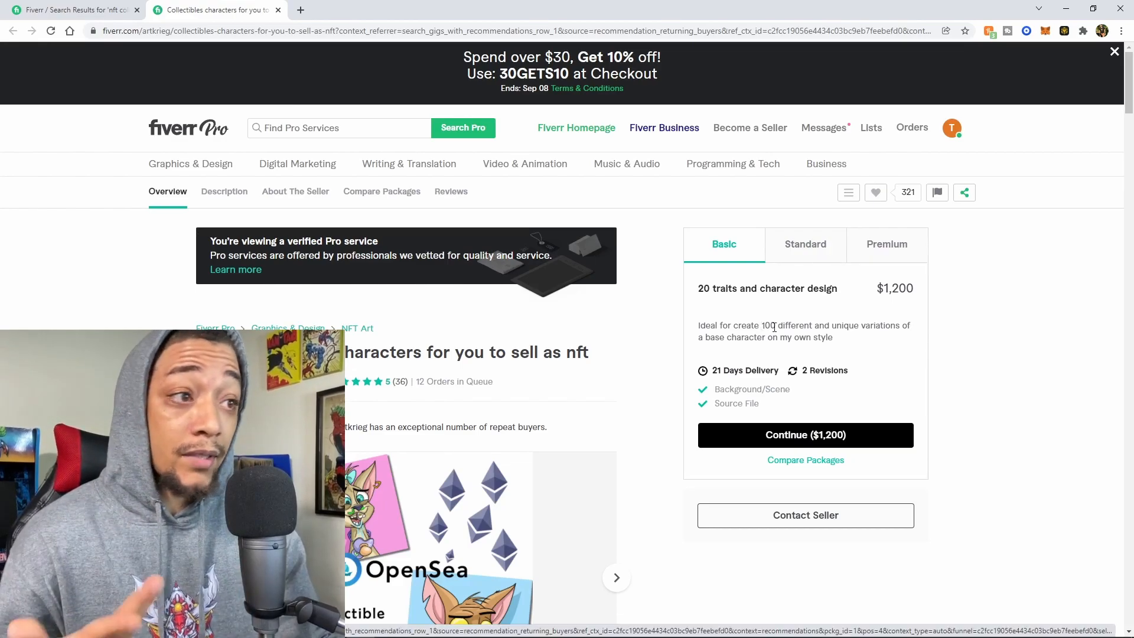
Step: Compare the $3,100 Standard and $5,200 Premium packages of the artkrieg gig
left_click(804, 244)
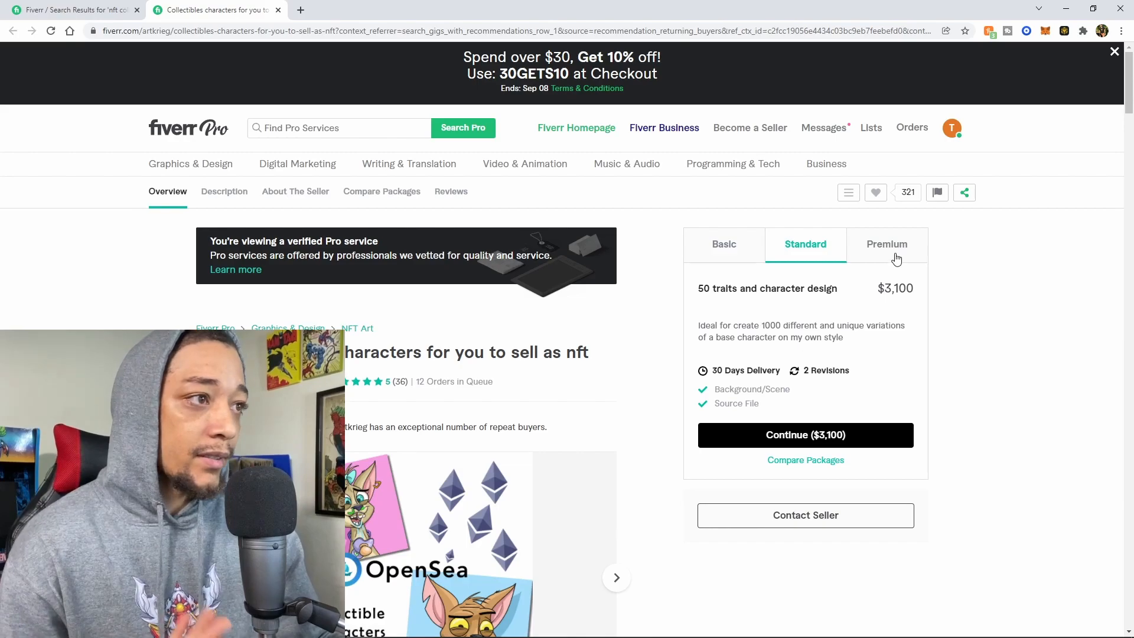
left_click(886, 244)
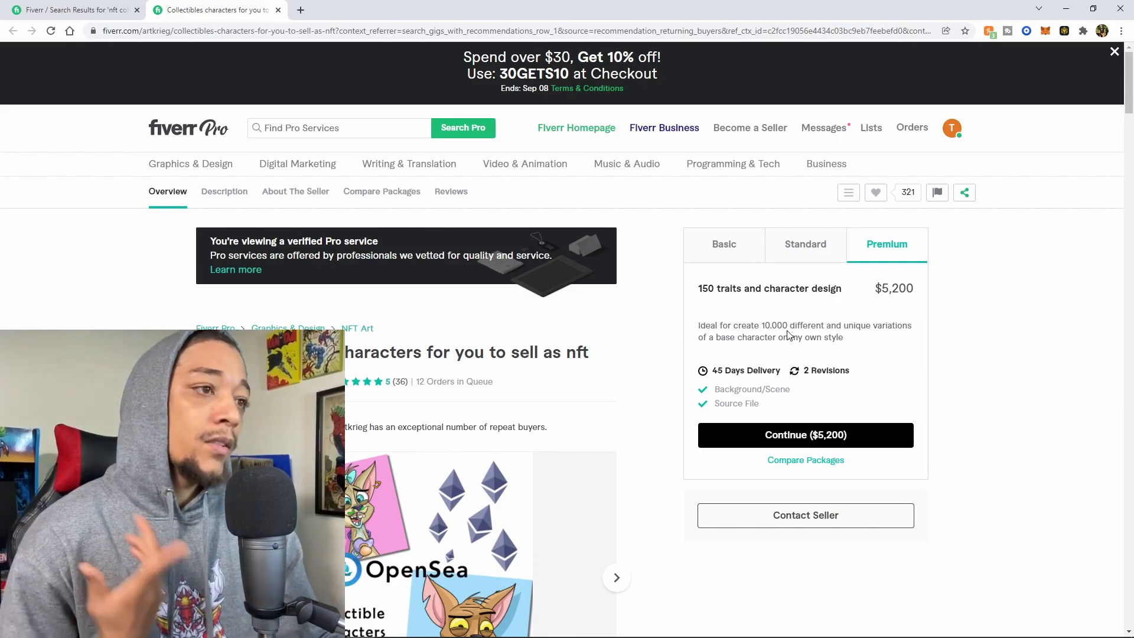
mouse_move(777, 318)
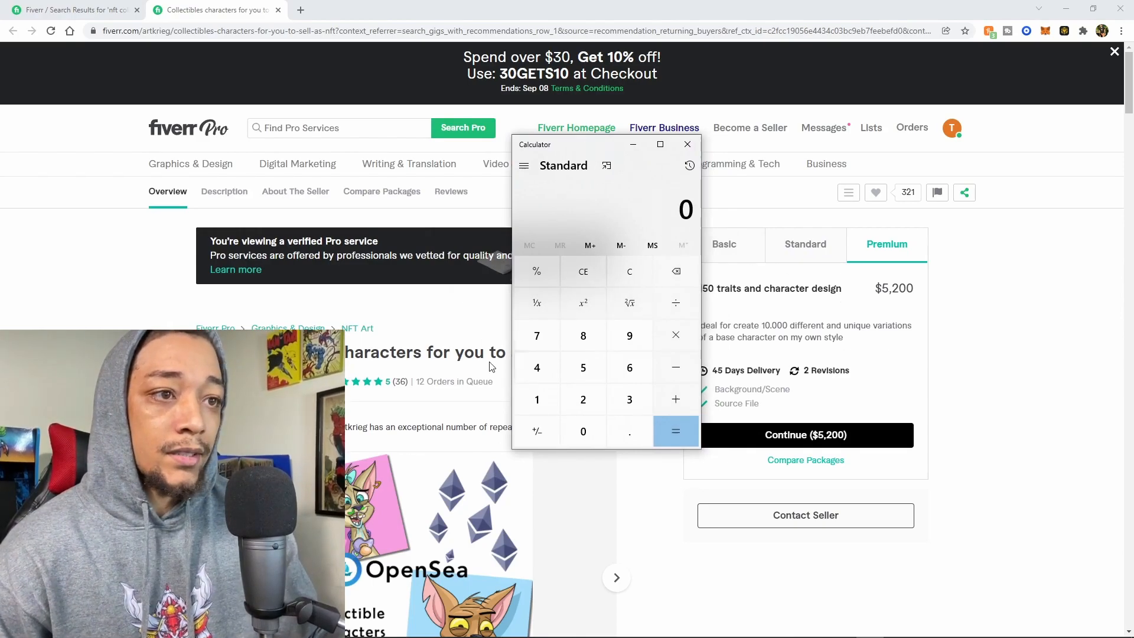
mouse_move(536, 399)
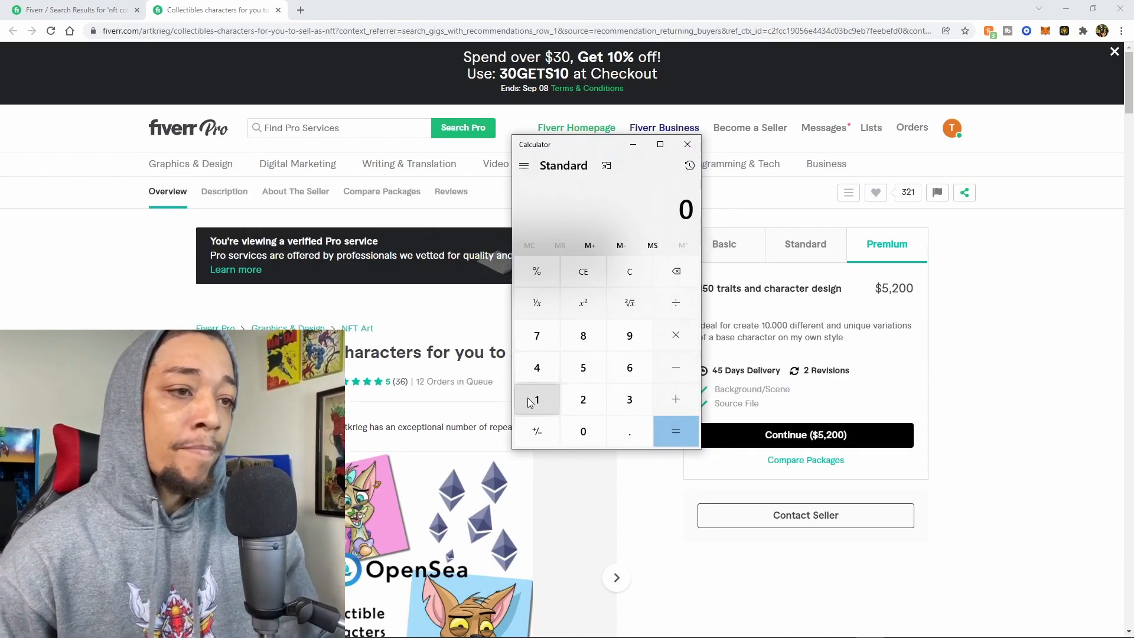
Step: Calculate 100 × 10,000 and 50 × 10,000 in Calculator, then close it
left_click(583, 431)
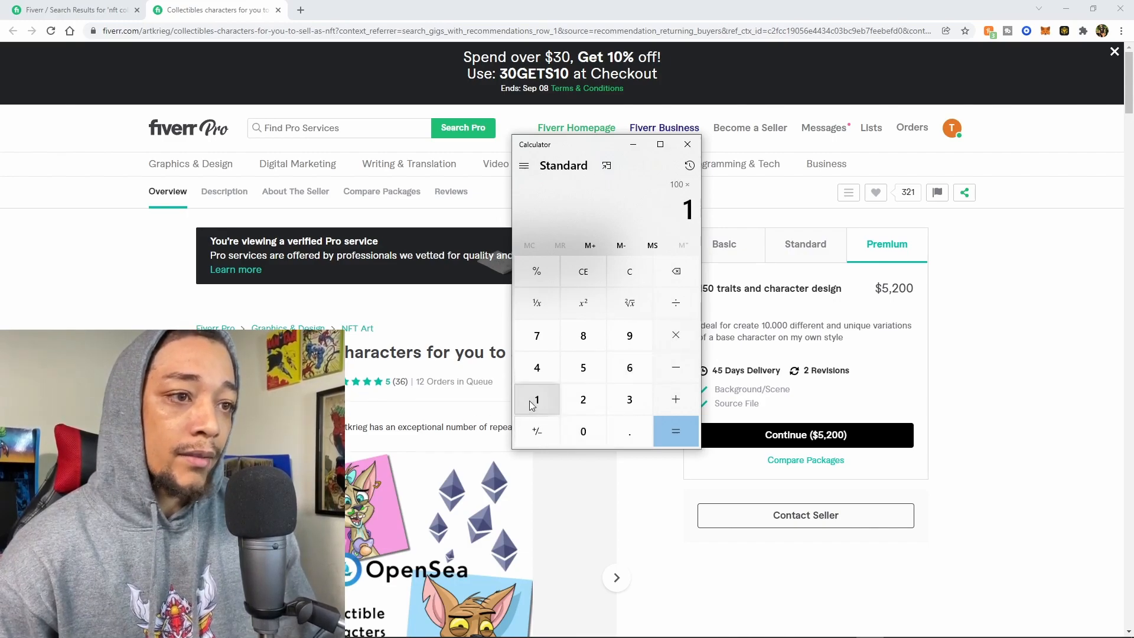
left_click(676, 431)
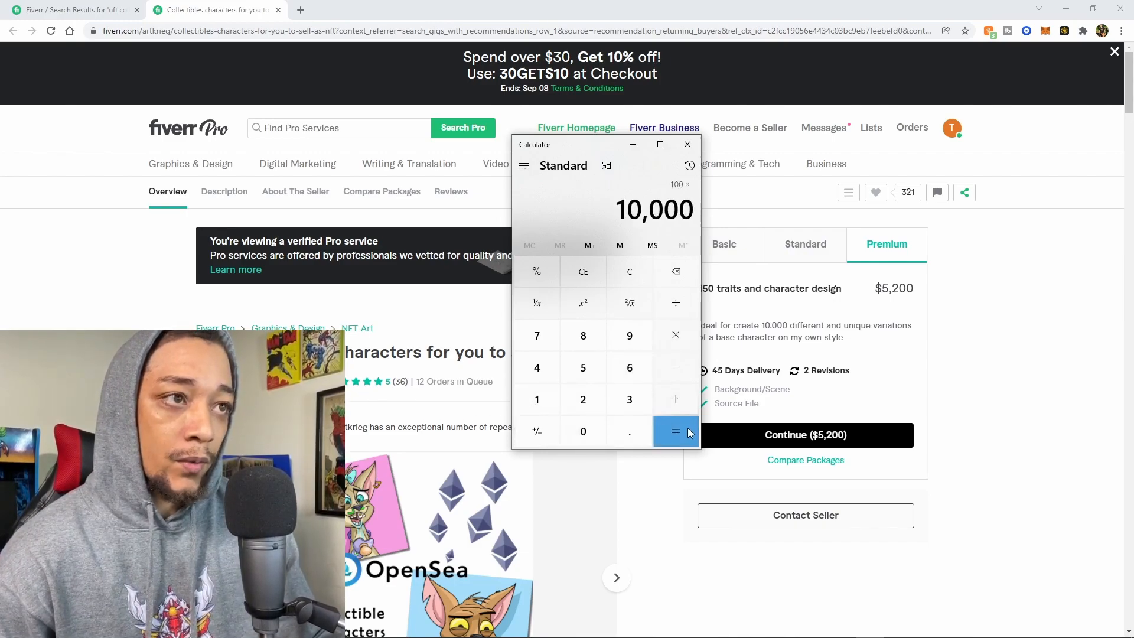
left_click(675, 431)
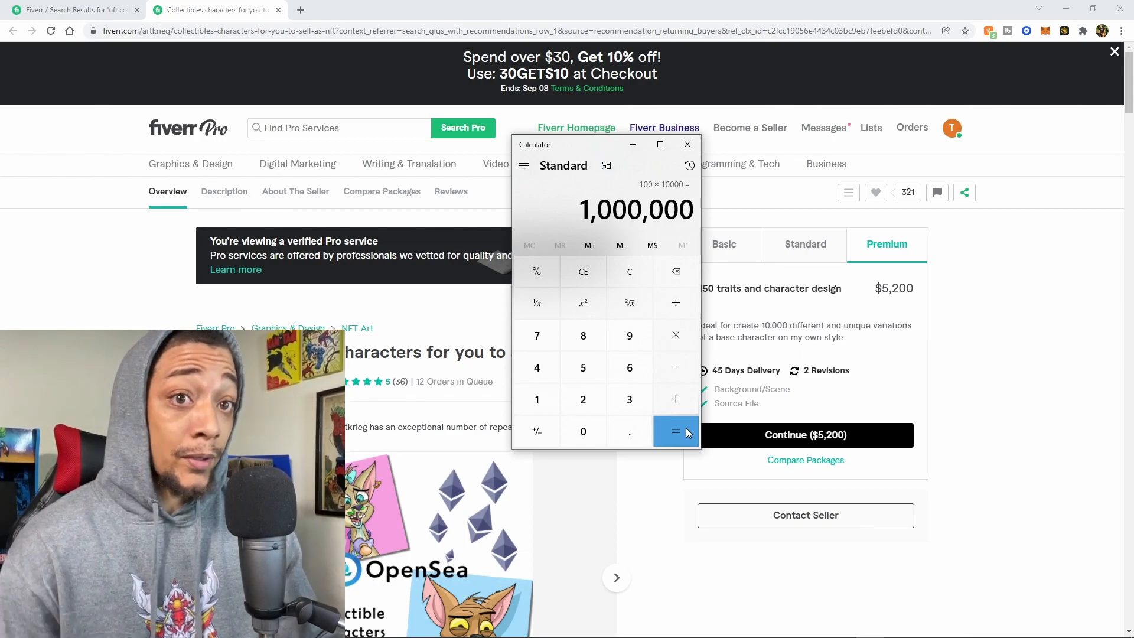
left_click(583, 367)
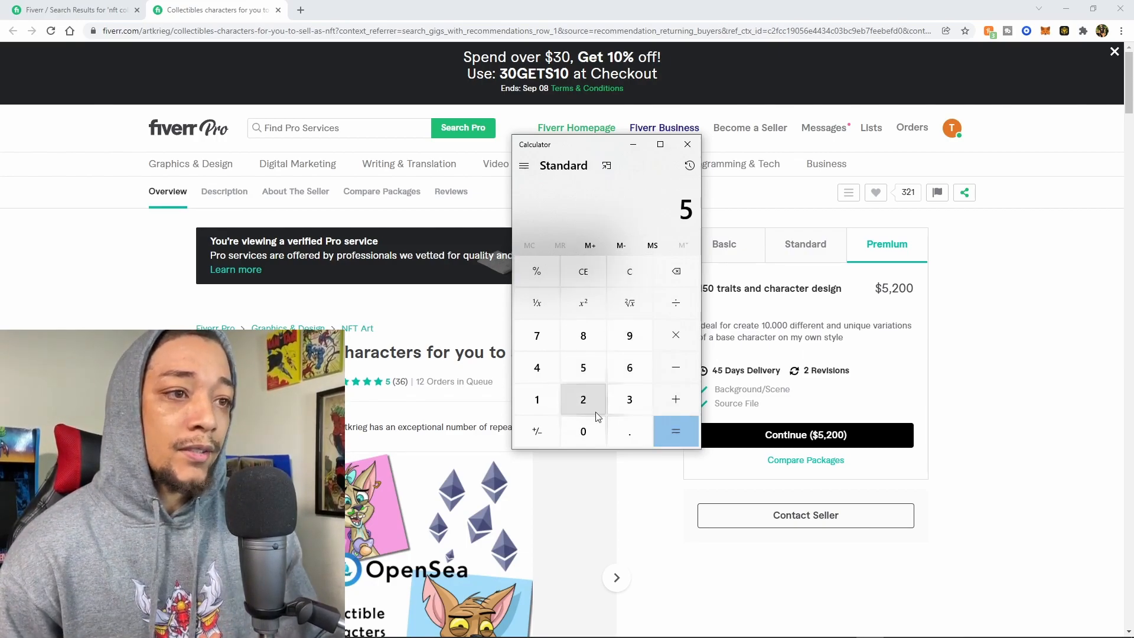
left_click(536, 399)
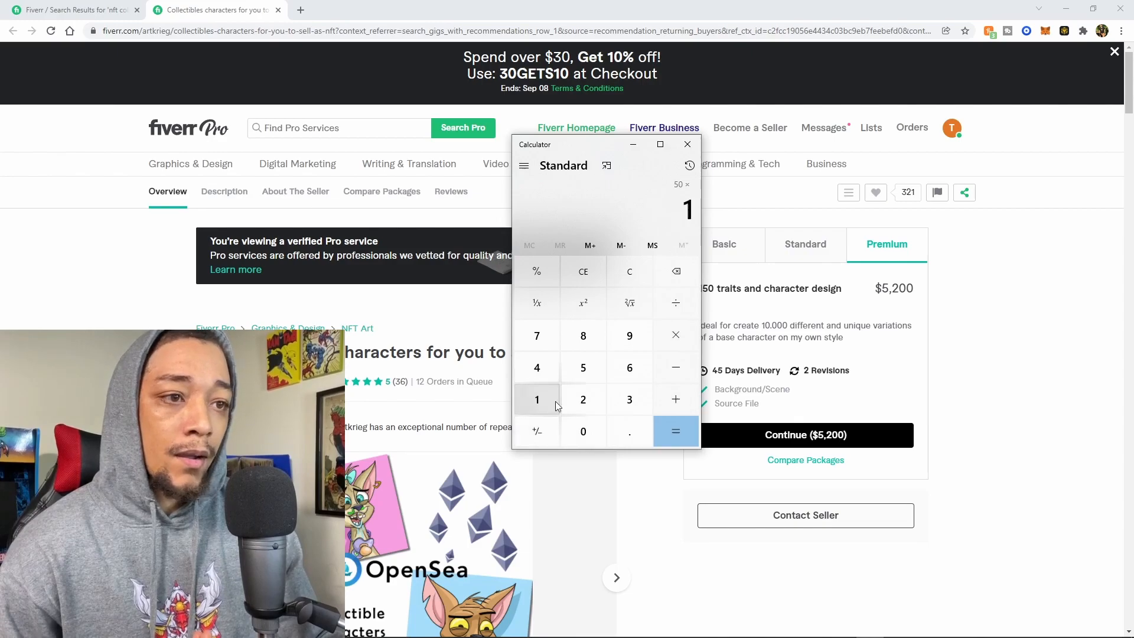
left_click(675, 431)
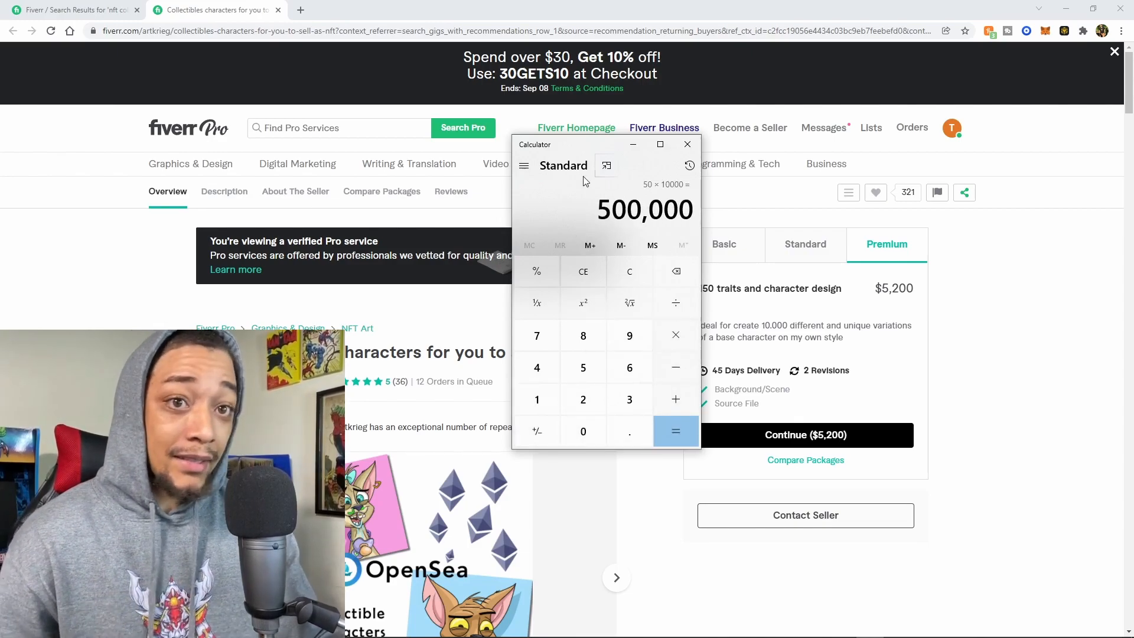
left_click(687, 144)
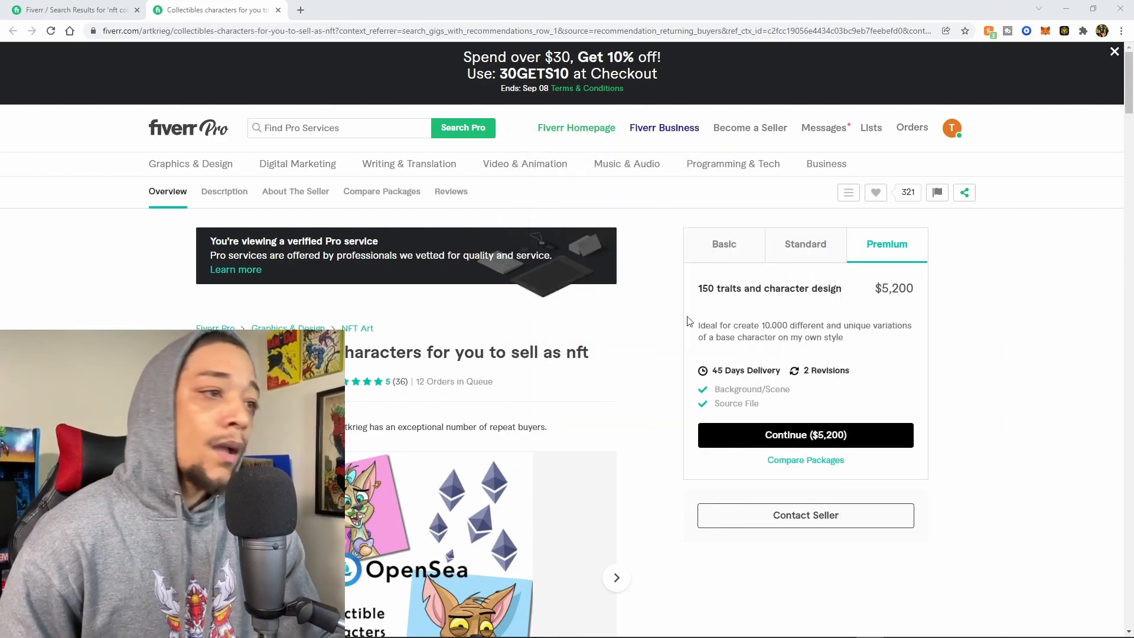
mouse_move(805, 434)
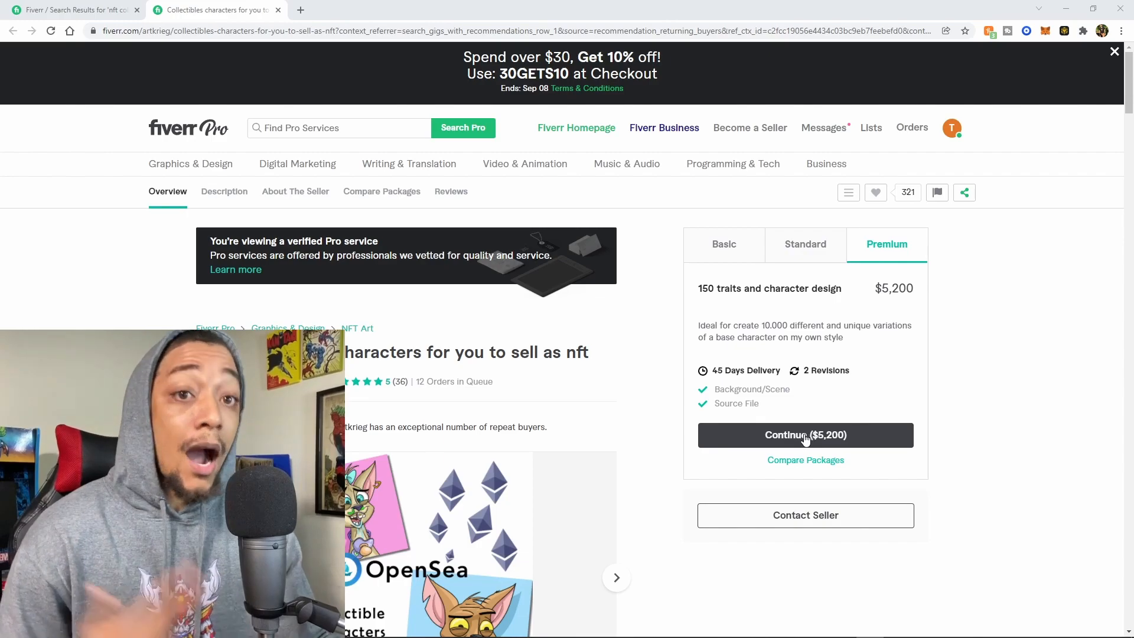
mouse_move(574, 399)
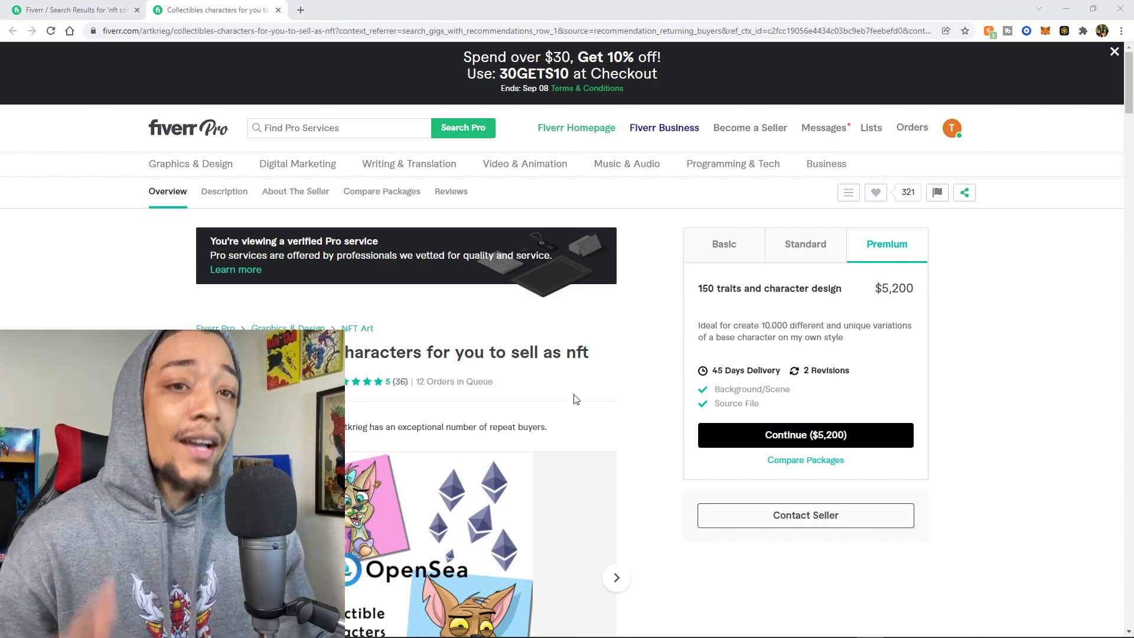
mouse_move(616, 386)
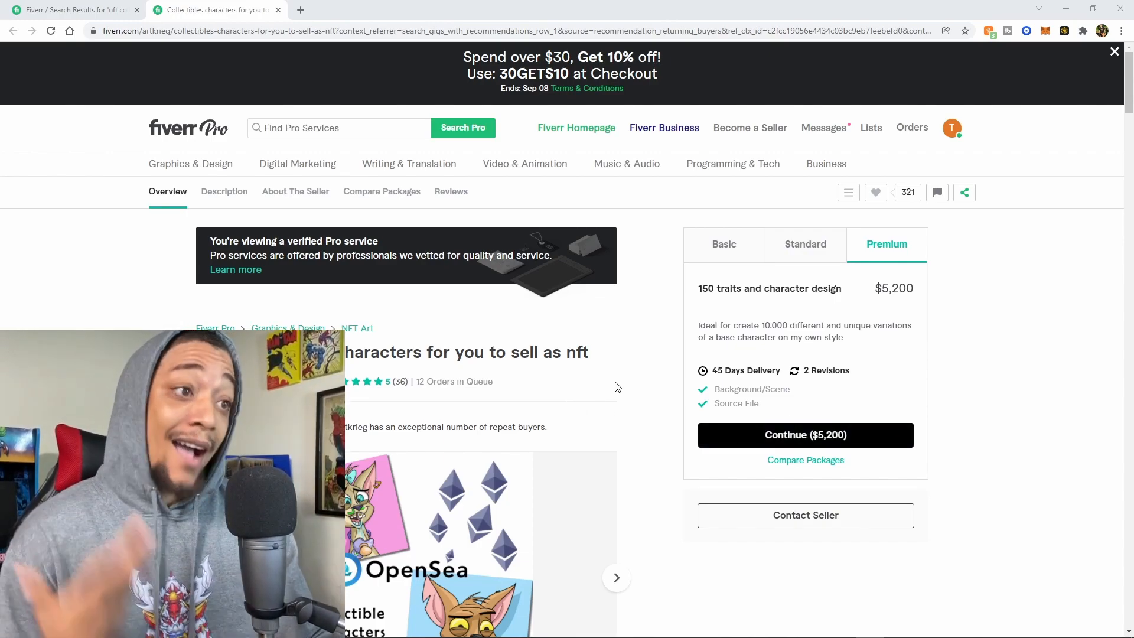
mouse_move(606, 386)
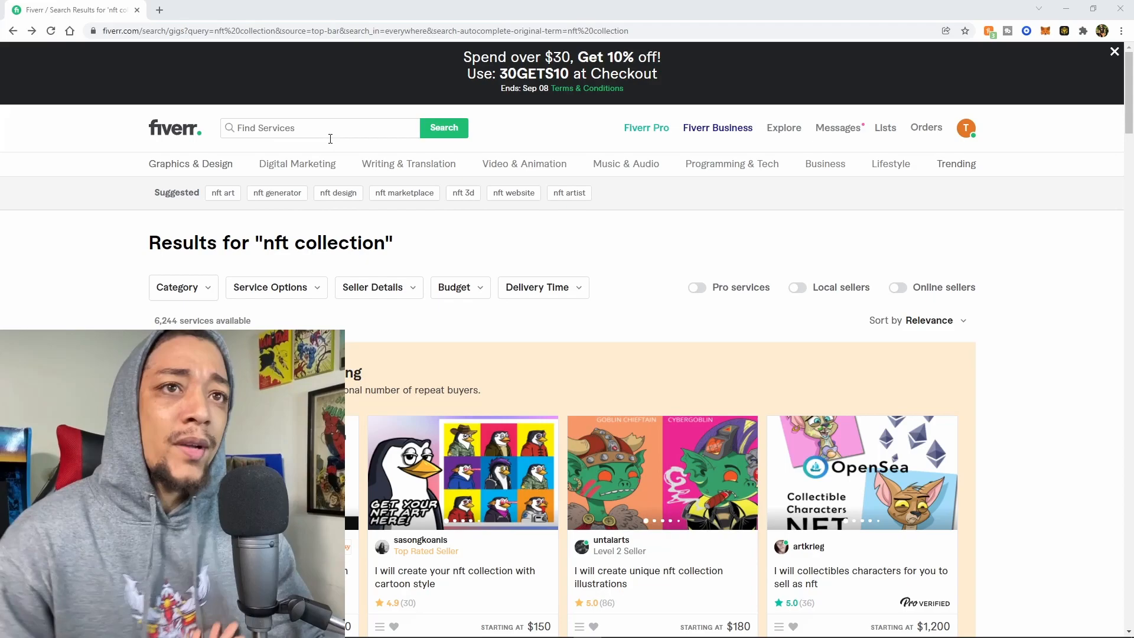
Step: Search Fiverr for 'Nft smart contract' and browse the 4,818 results
type("N")
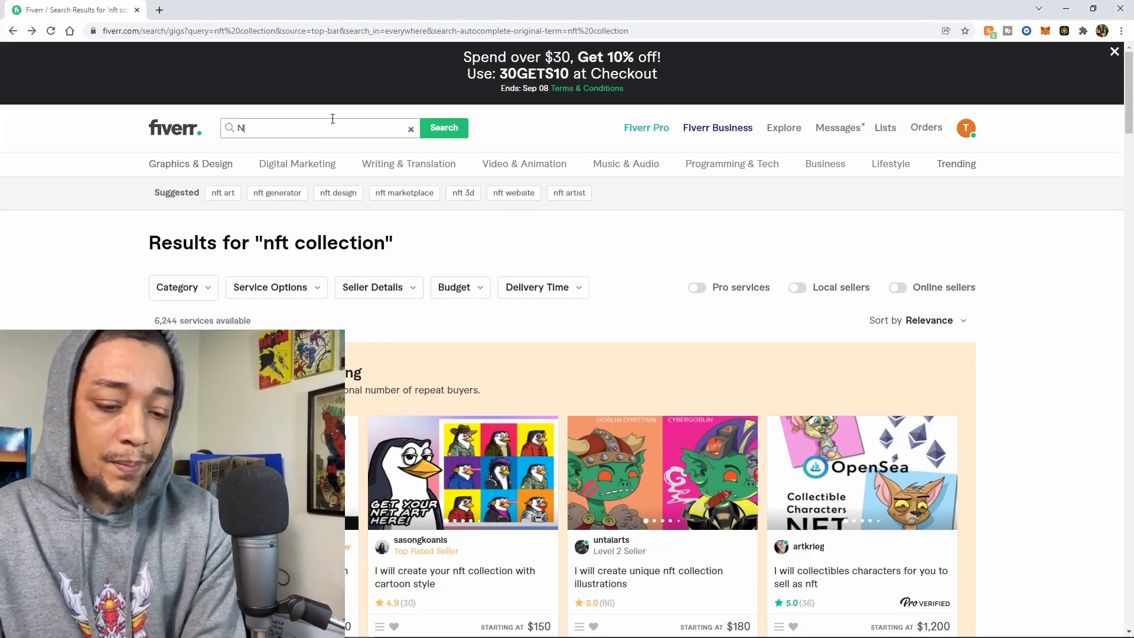
type("ft smart contract")
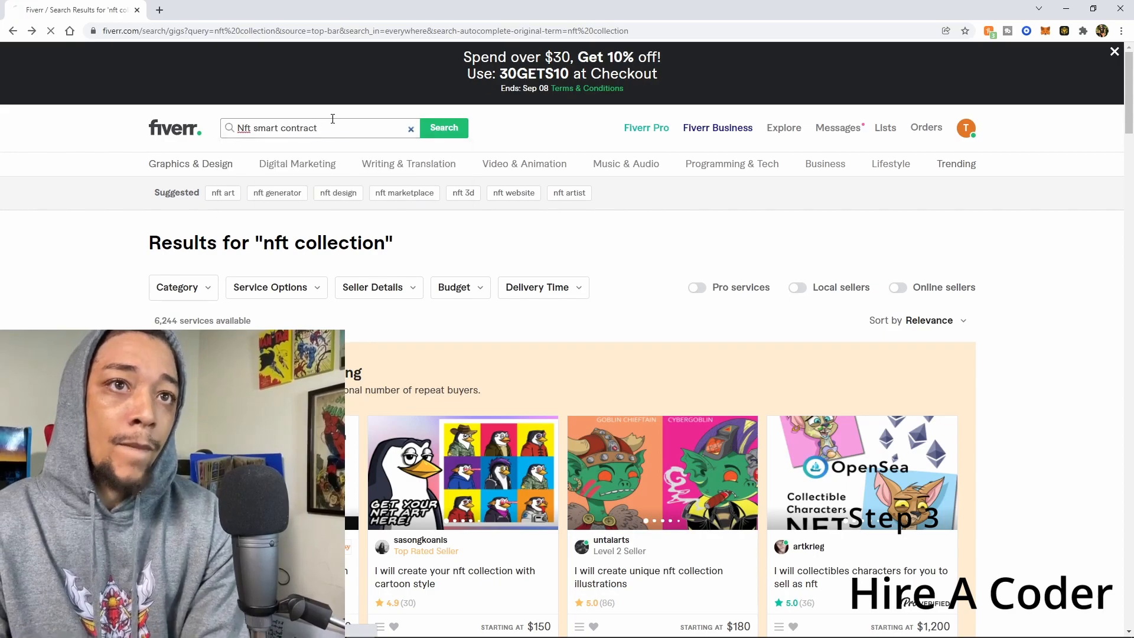
left_click(443, 128)
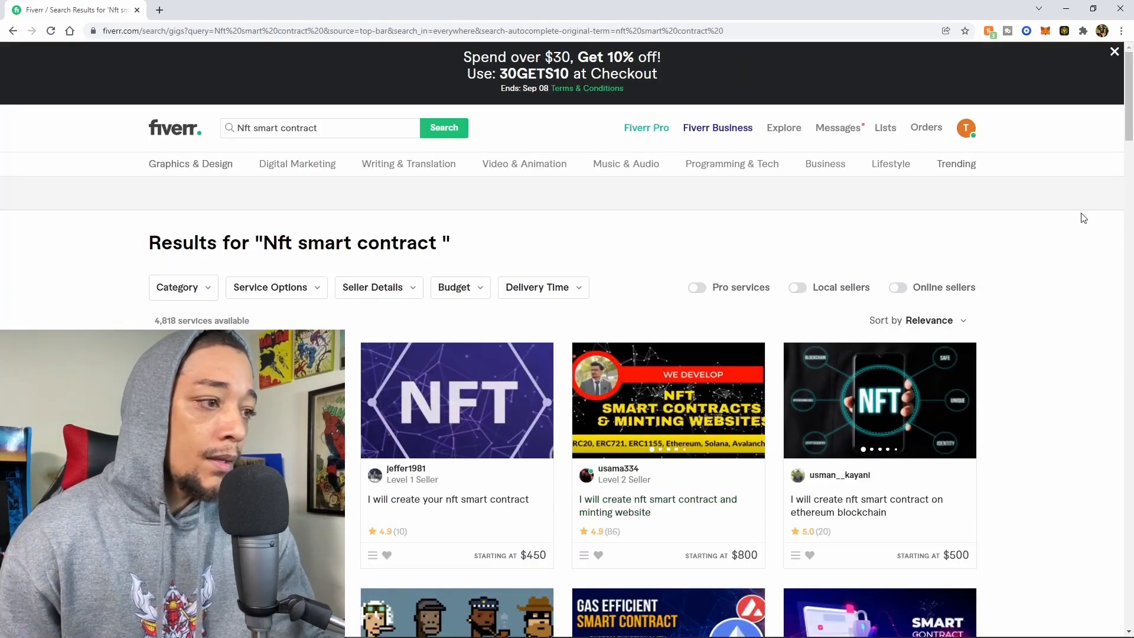
scroll("down", 3)
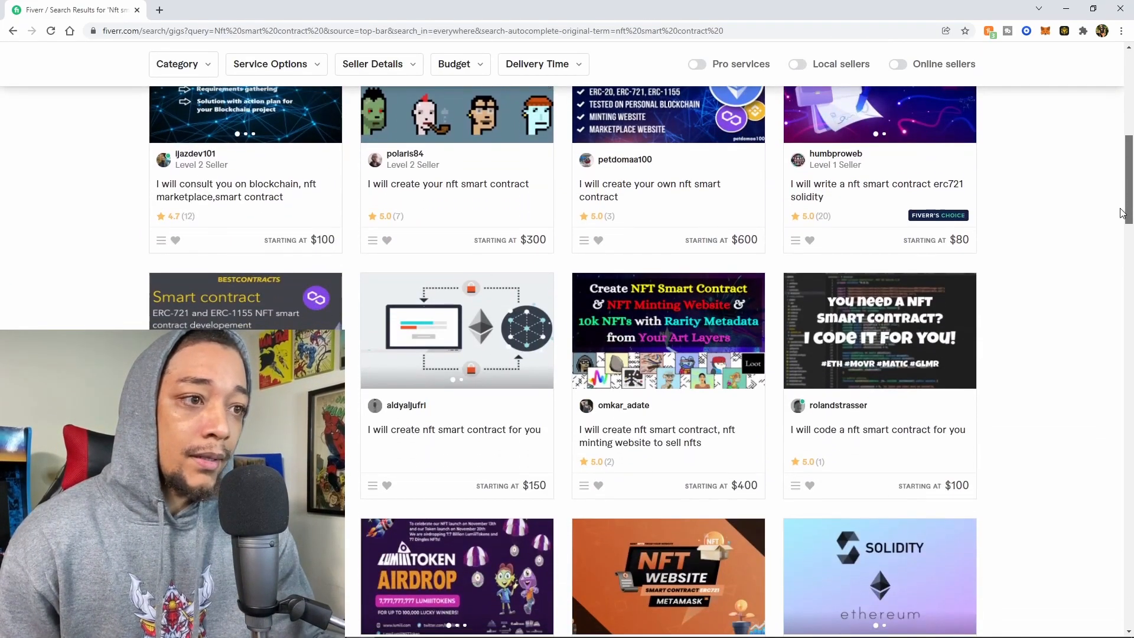
scroll("up", 3)
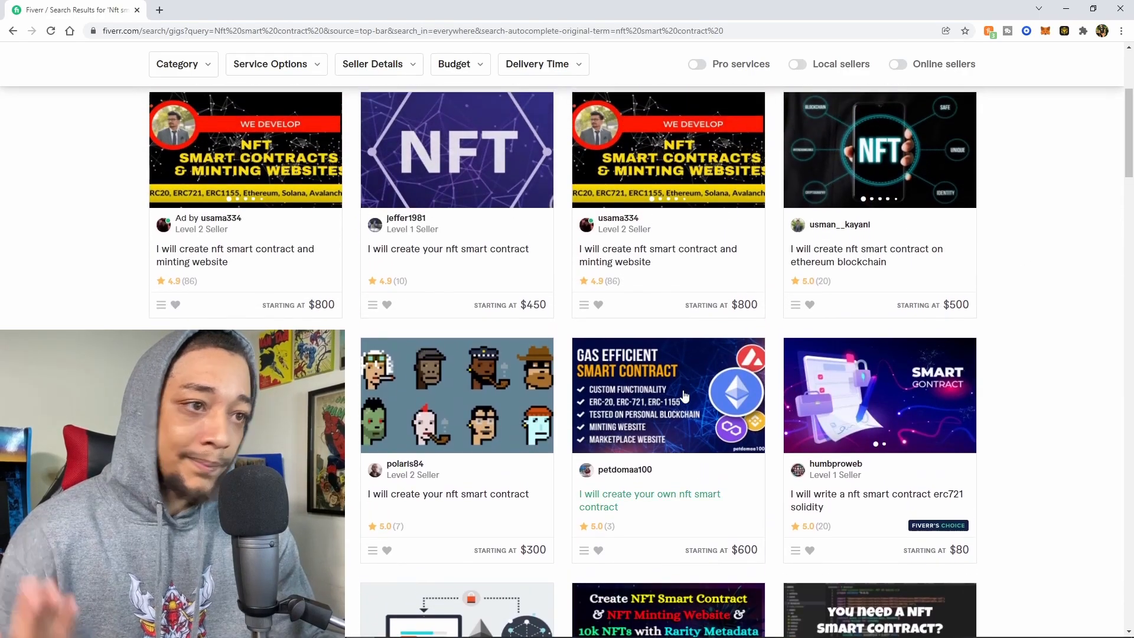
Step: Open petdomaa100's smart contract gig, review $1,200 and $2,500 tiers, and read the description
left_click(648, 500)
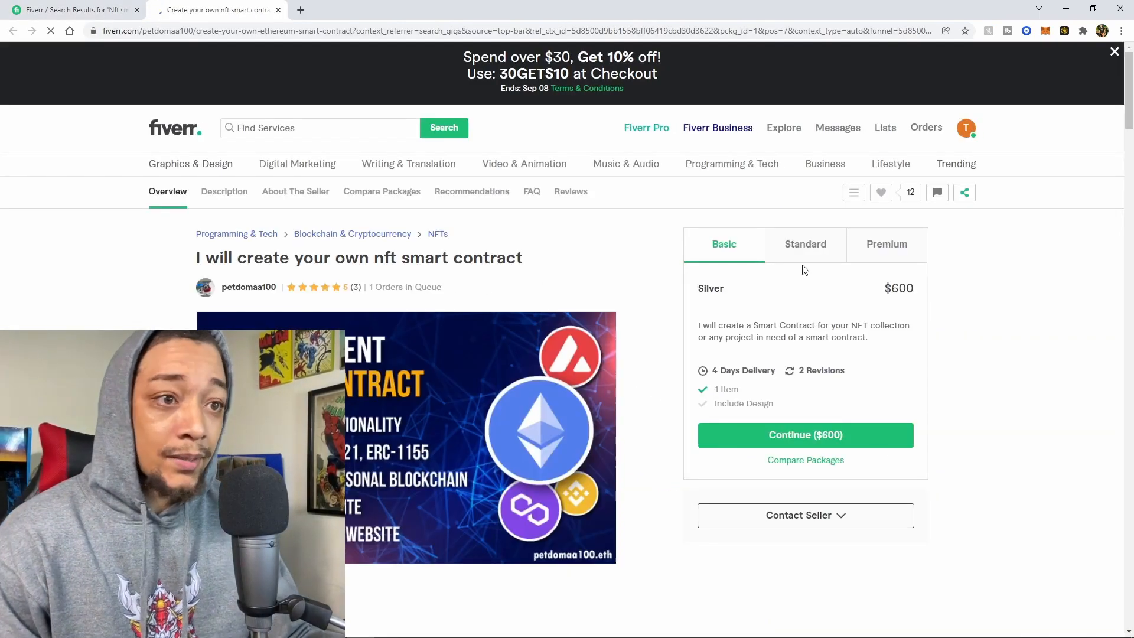
scroll("down", 3)
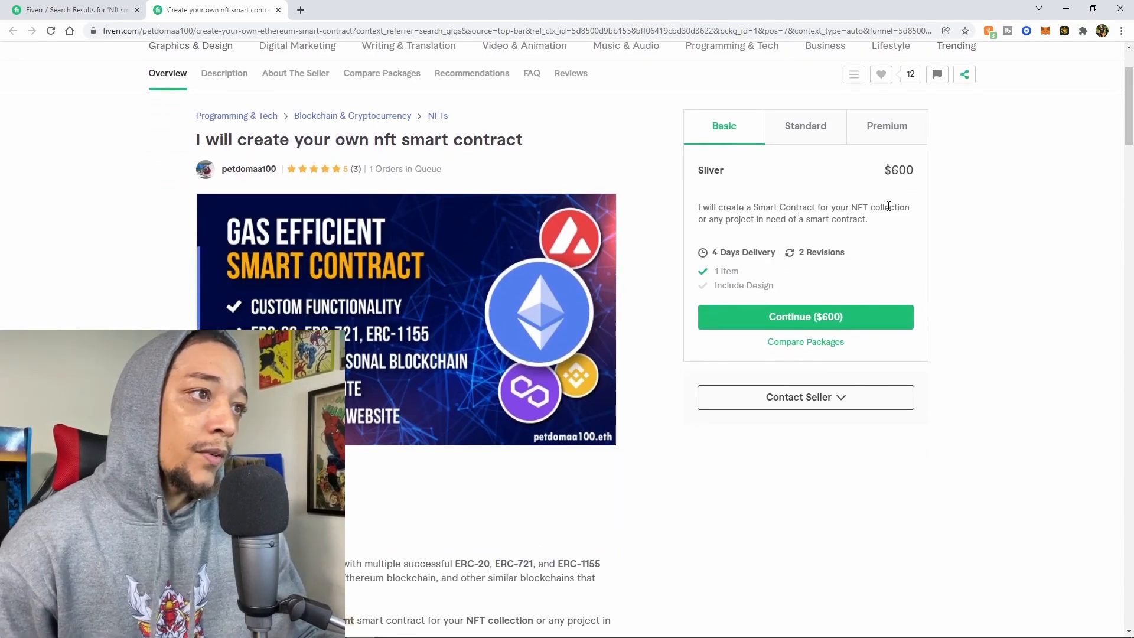
left_click(805, 125)
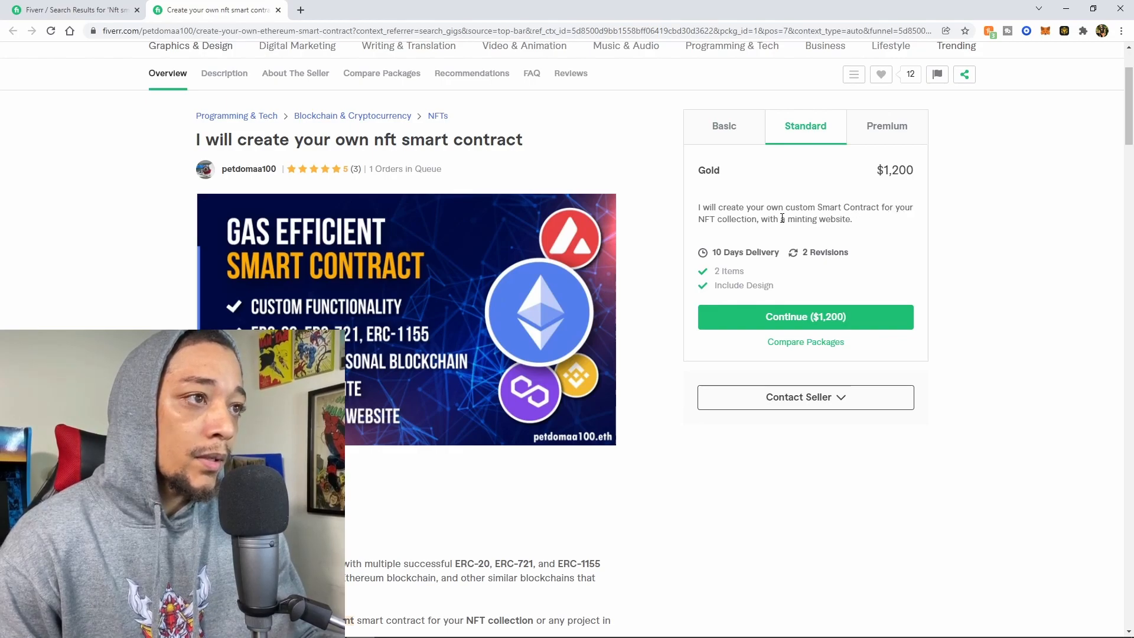
mouse_move(878, 136)
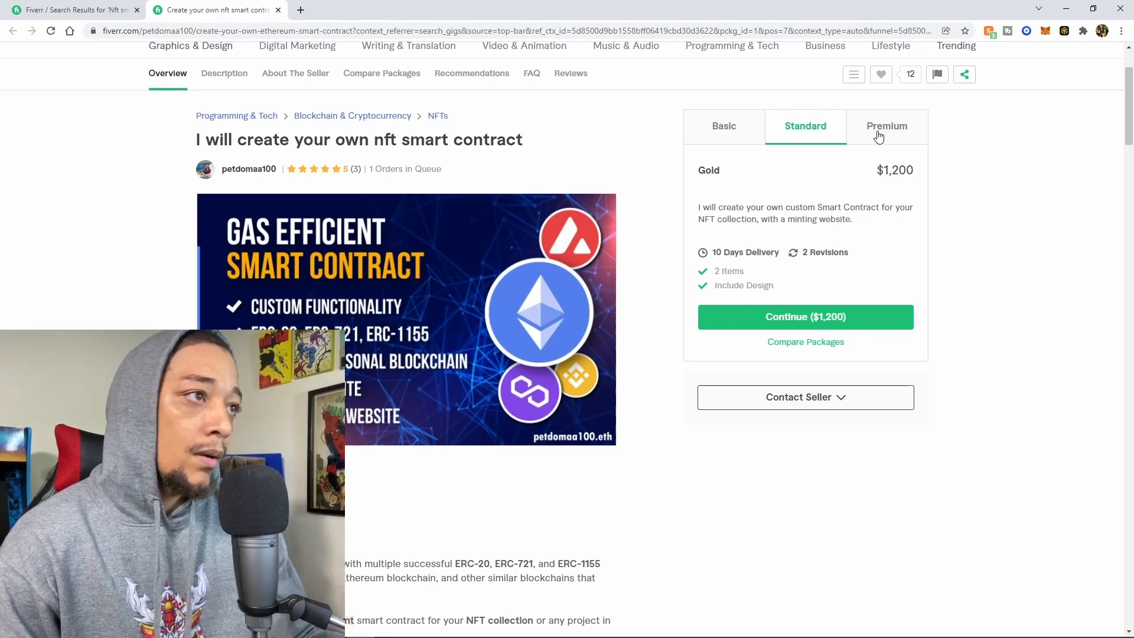
left_click(886, 125)
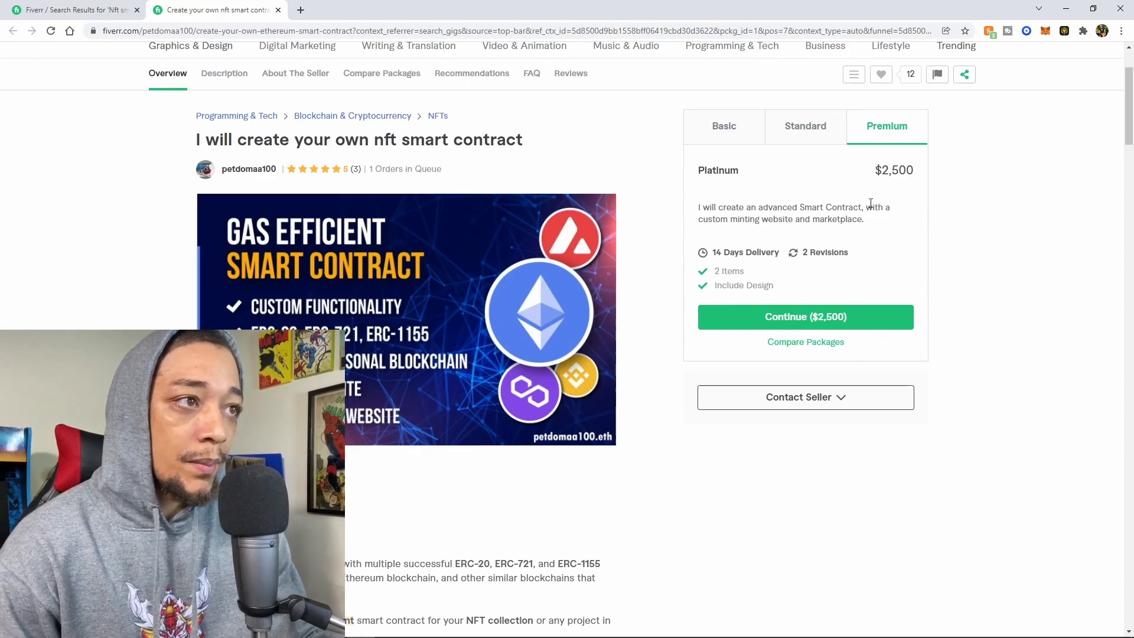
scroll("down", 3)
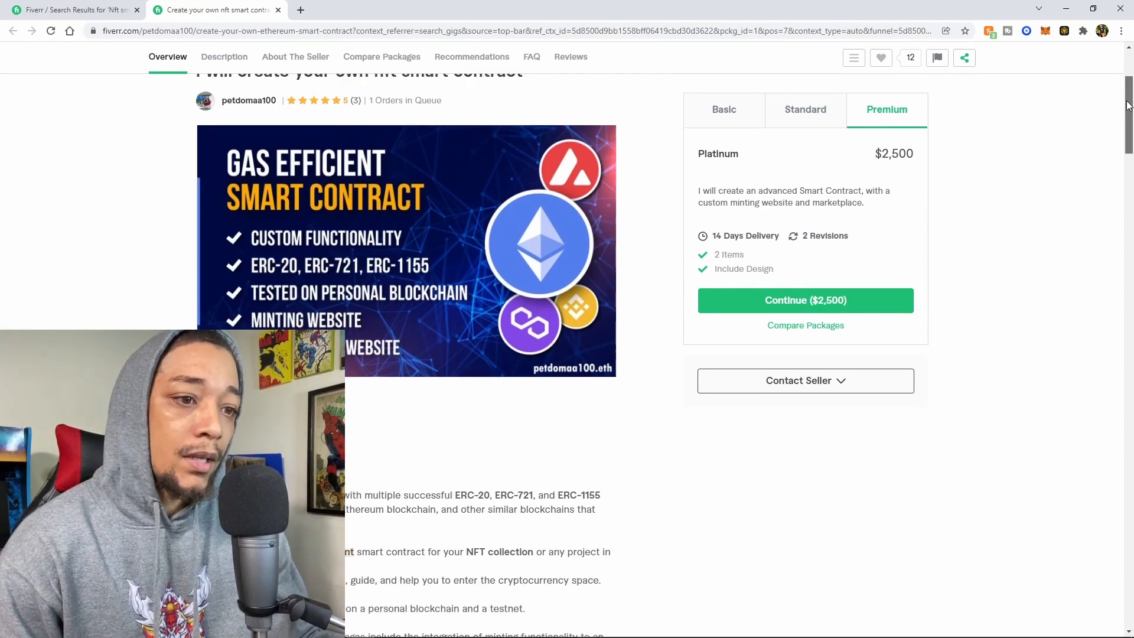
scroll("down", 3)
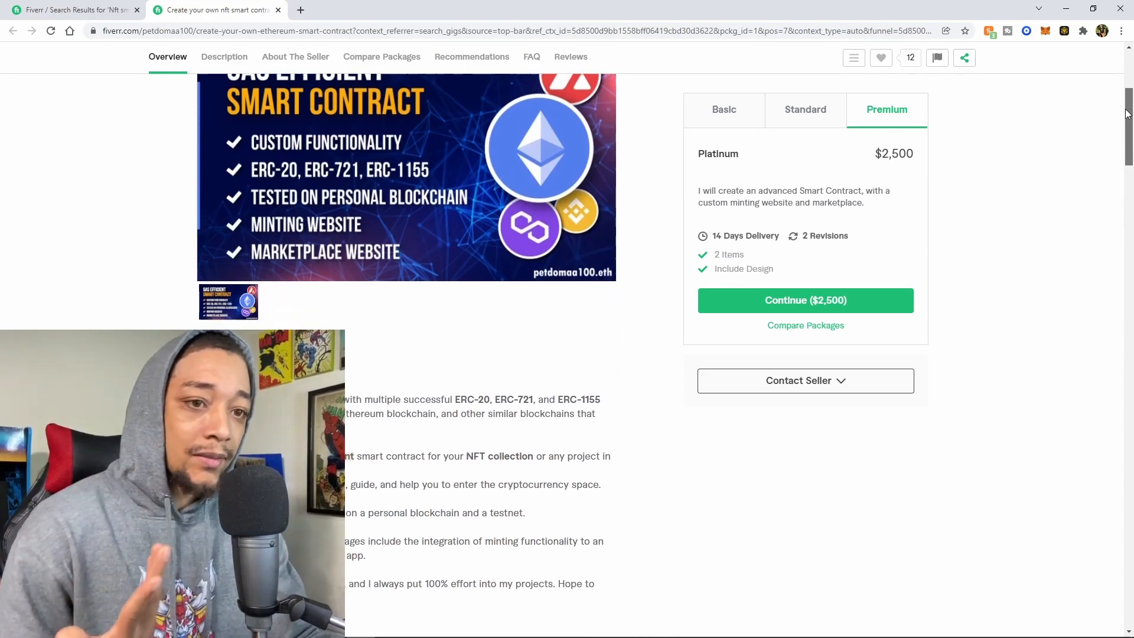
scroll("down", 3)
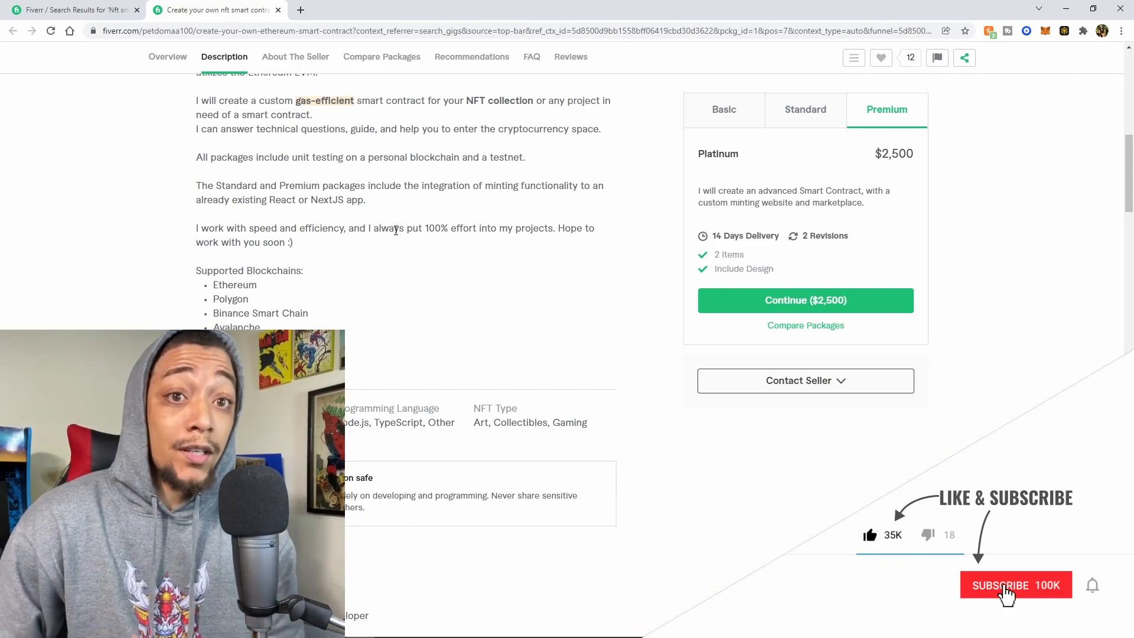
left_click(1015, 584)
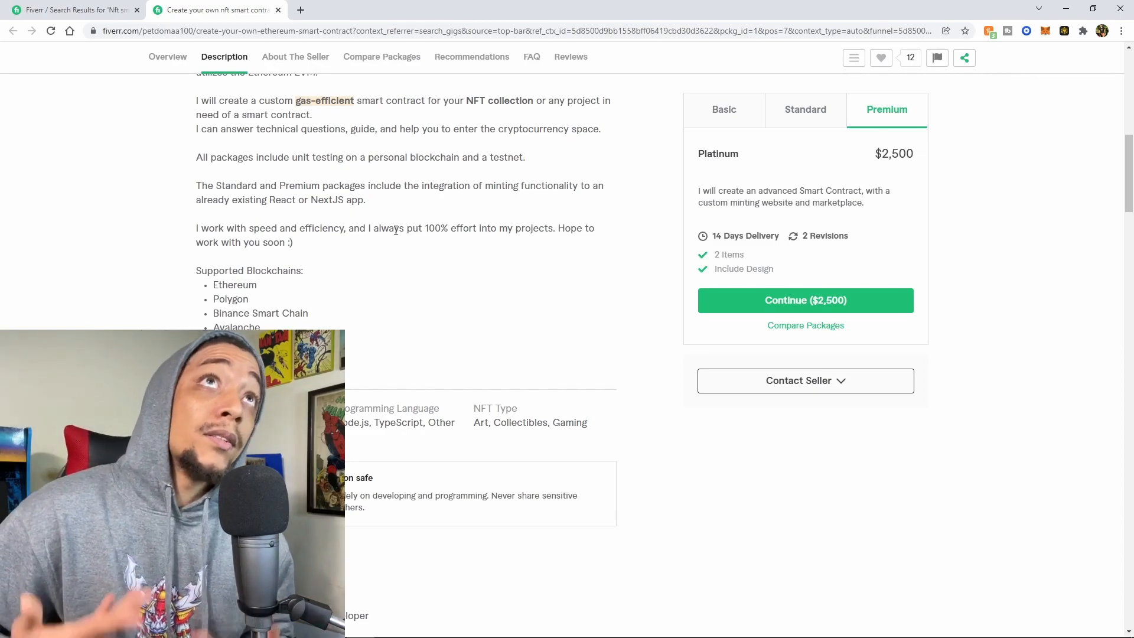
scroll("up", 3)
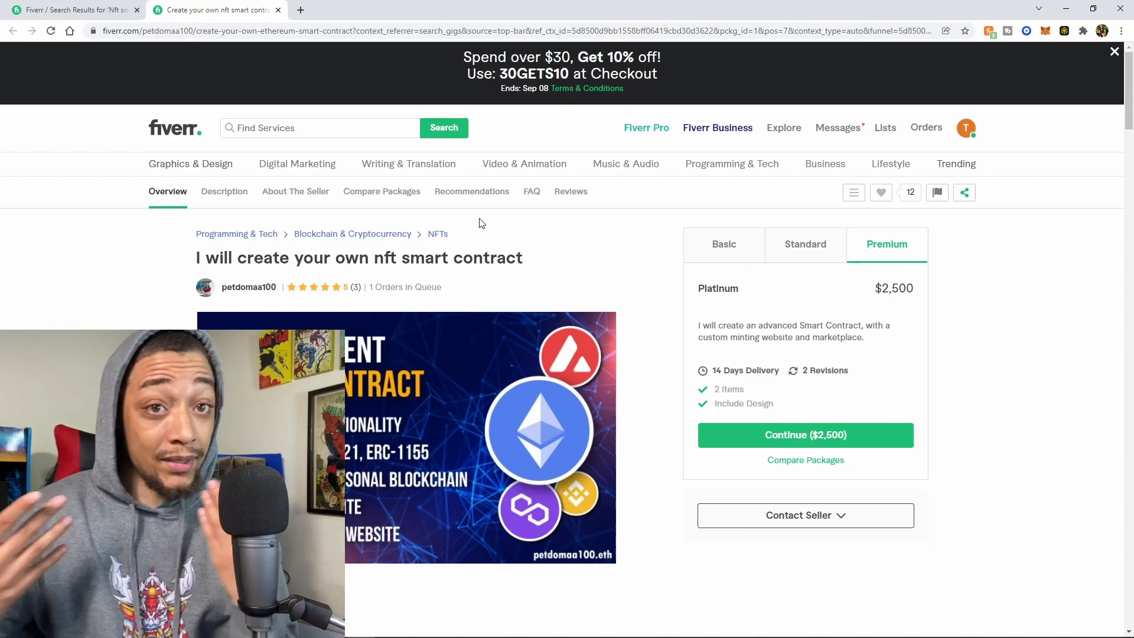
left_click(72, 9)
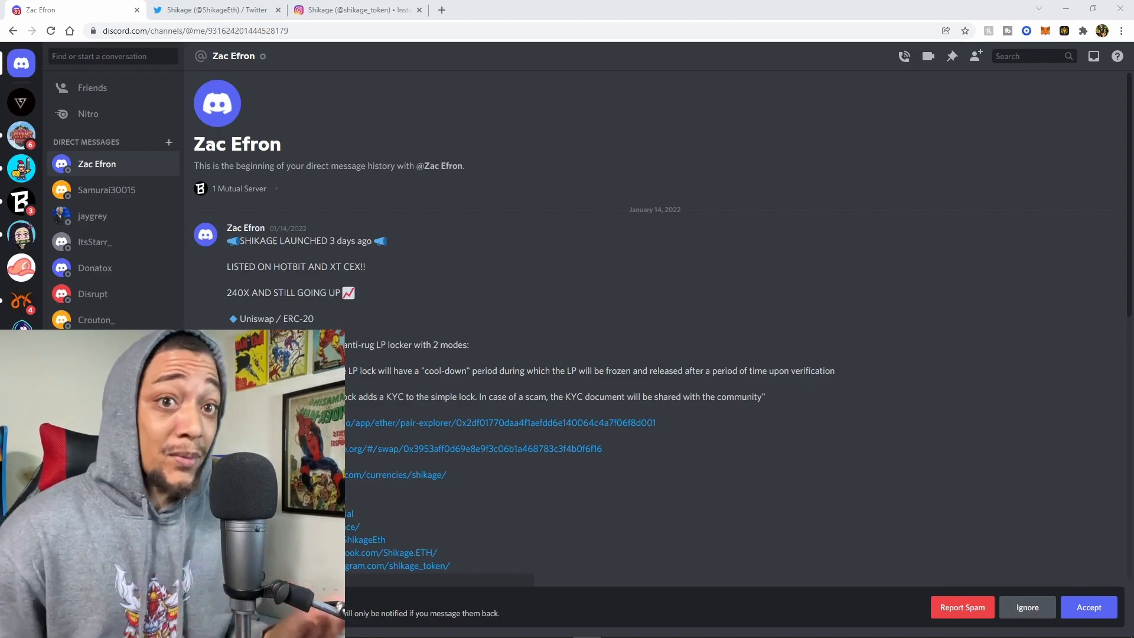
mouse_move(492, 251)
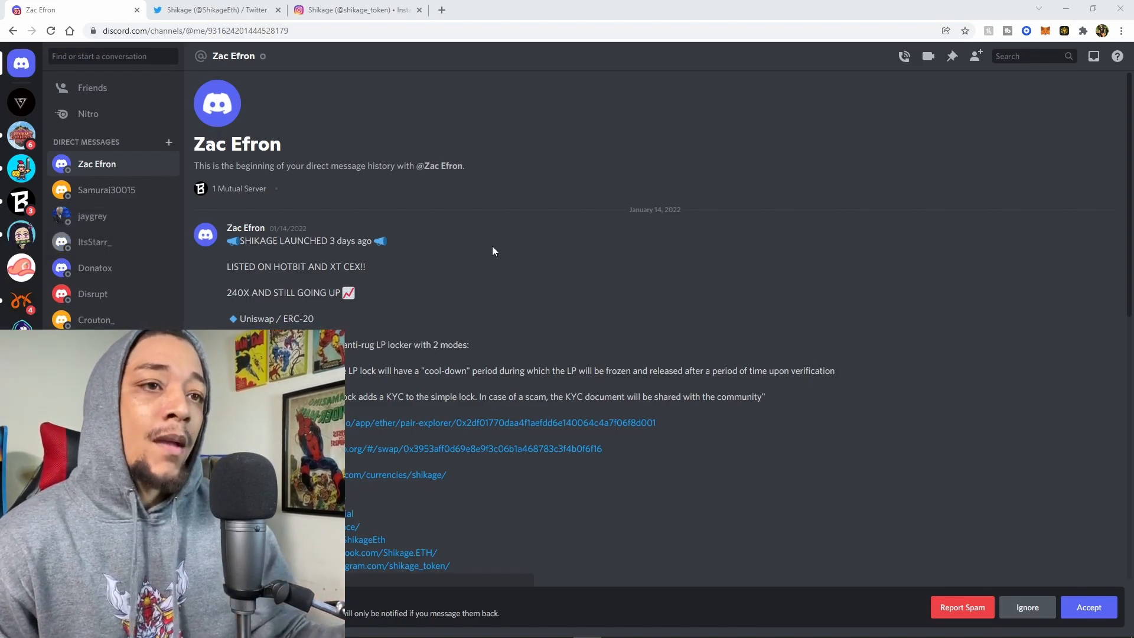
Step: Finish reading the Shikage promo DM and view the Shikage Twitter profile
scroll("down", 3)
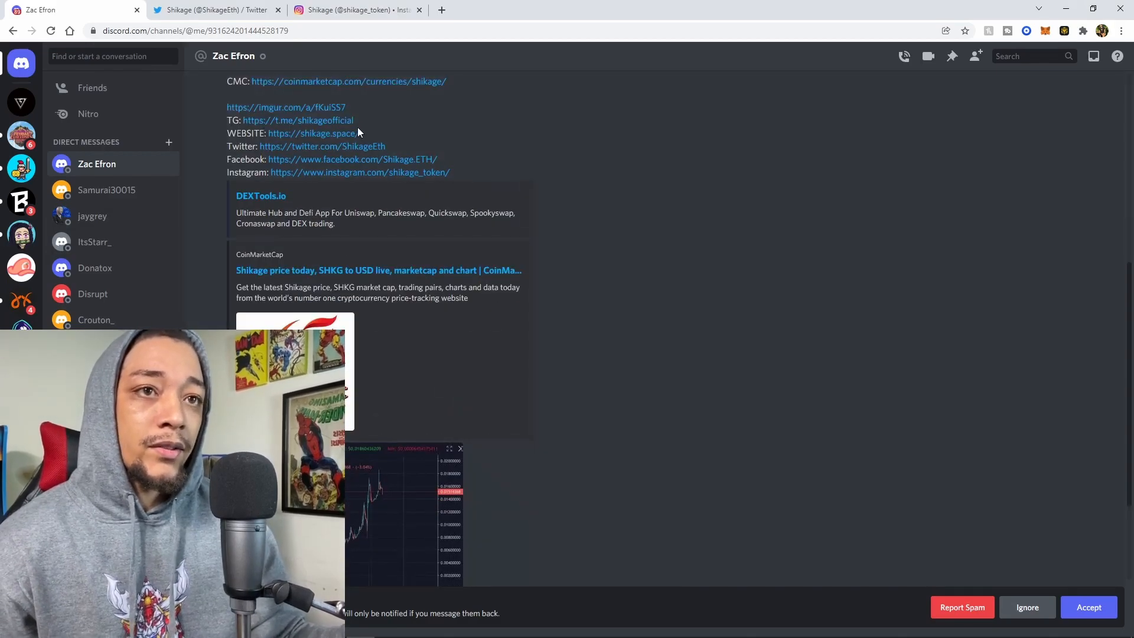
left_click(213, 9)
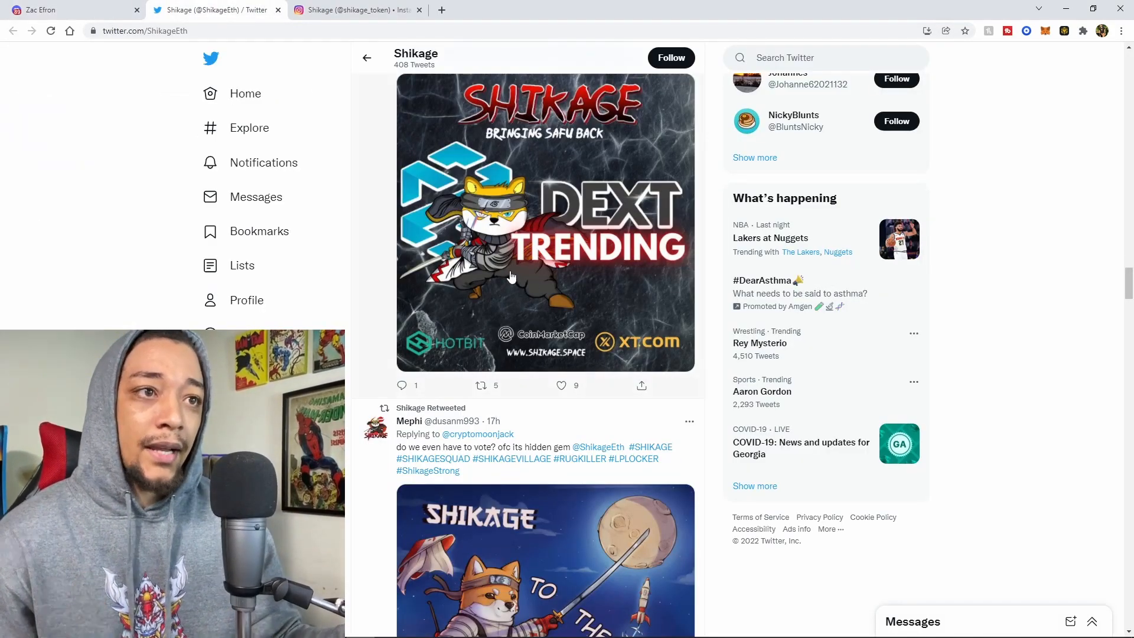
Step: Check the shikage_token Instagram profile from Twitter, then close it
scroll("up", 3)
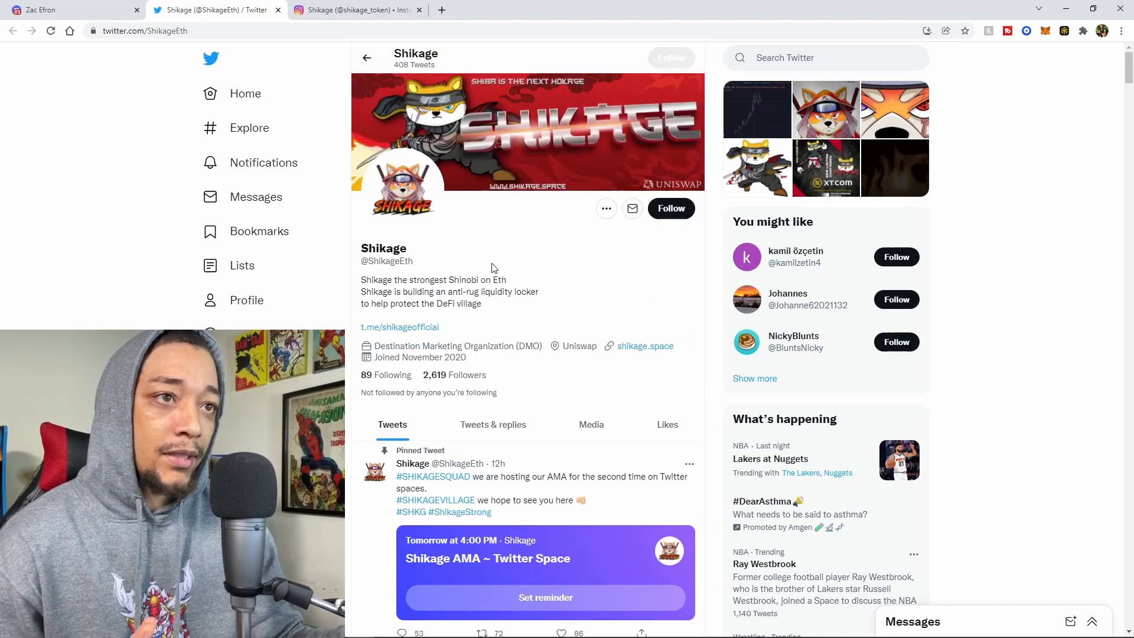
left_click(356, 9)
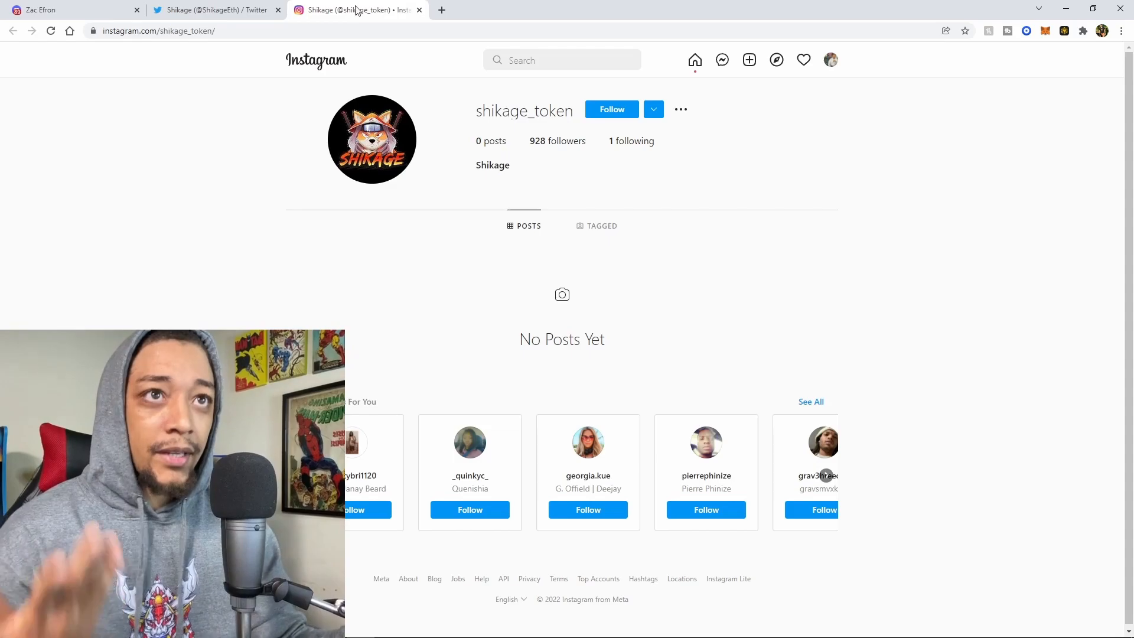
left_click(418, 9)
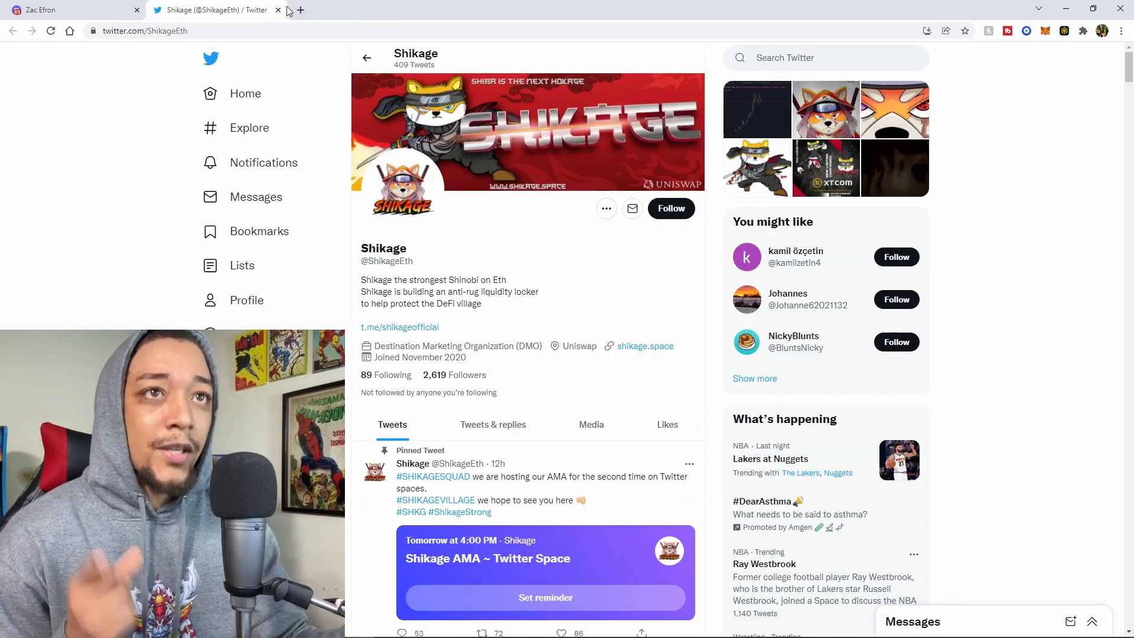